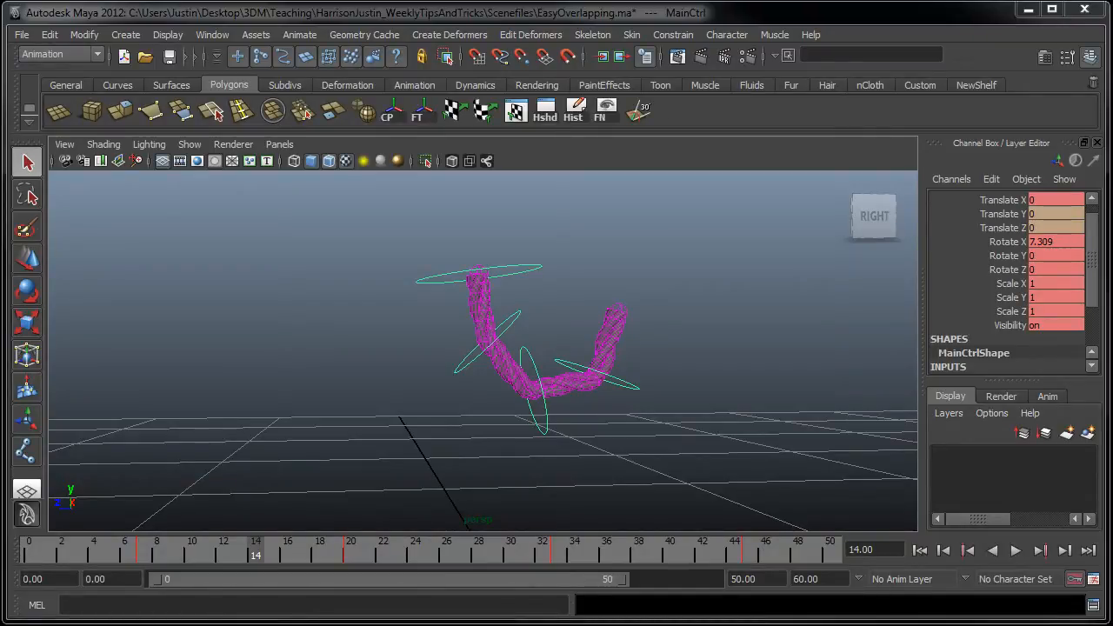
# - Scrub through frames, select the top rope controller and play the swinging rope animation
pyautogui.click(1016, 549)
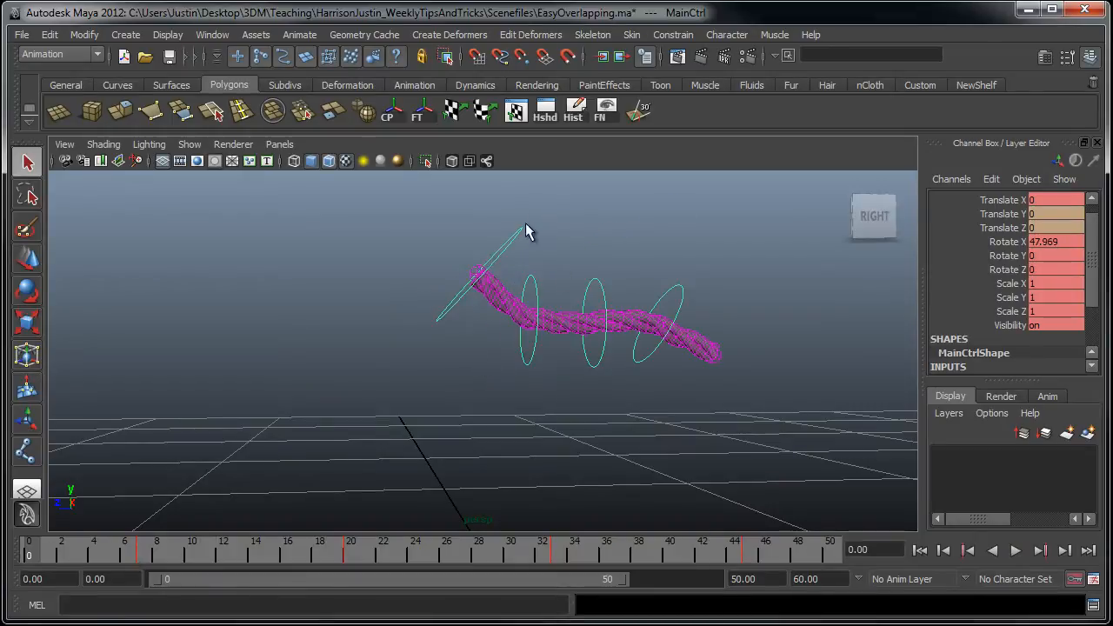
pyautogui.click(141, 540)
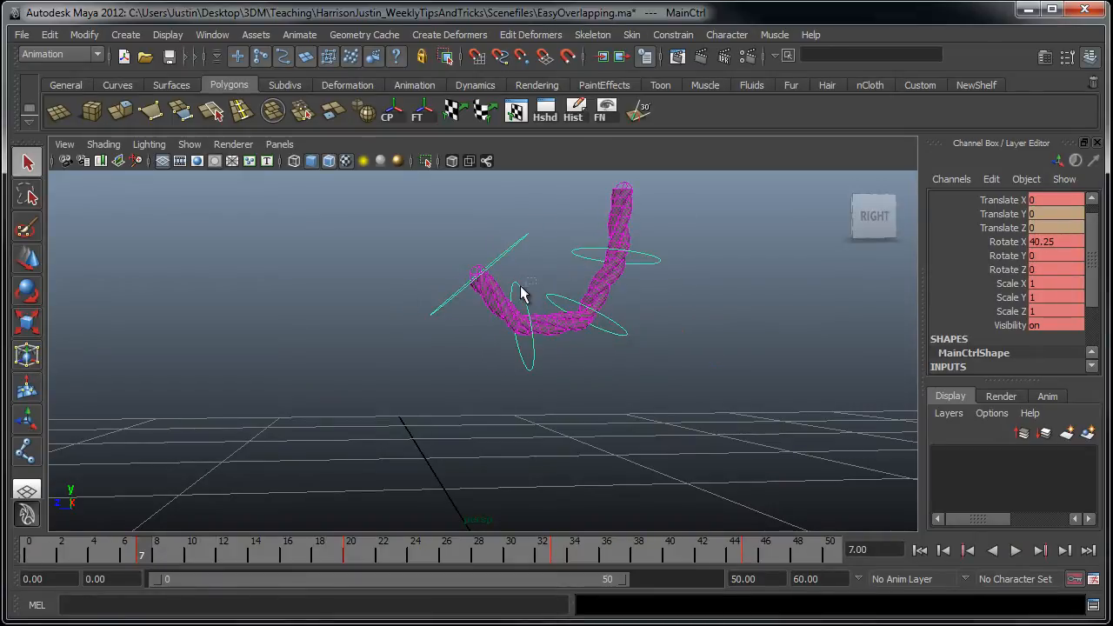
pyautogui.click(31, 550)
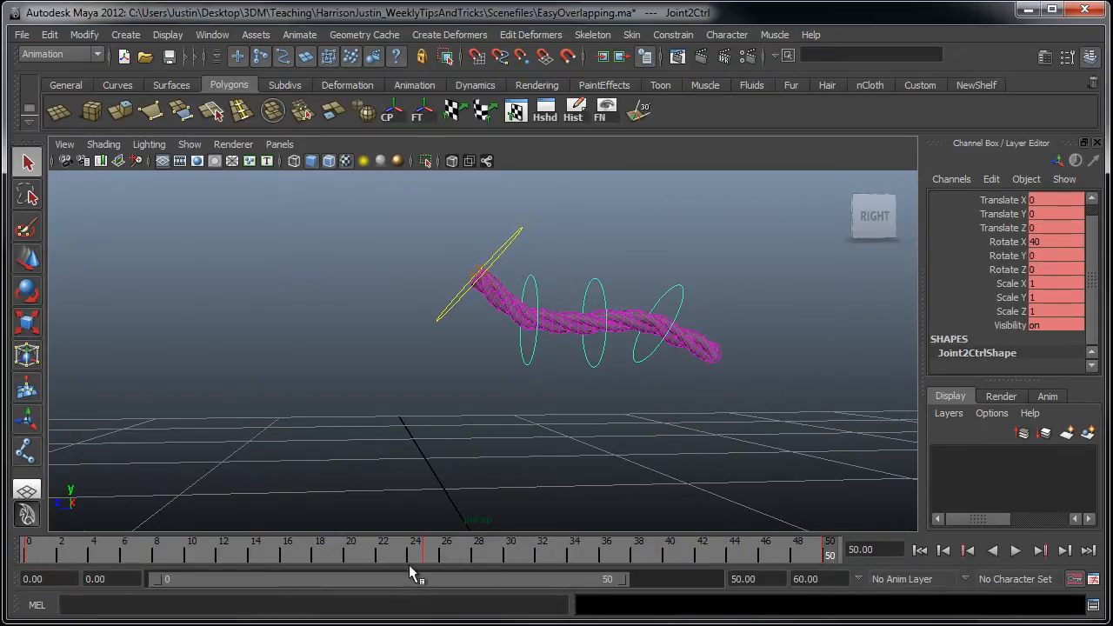
pyautogui.click(431, 550)
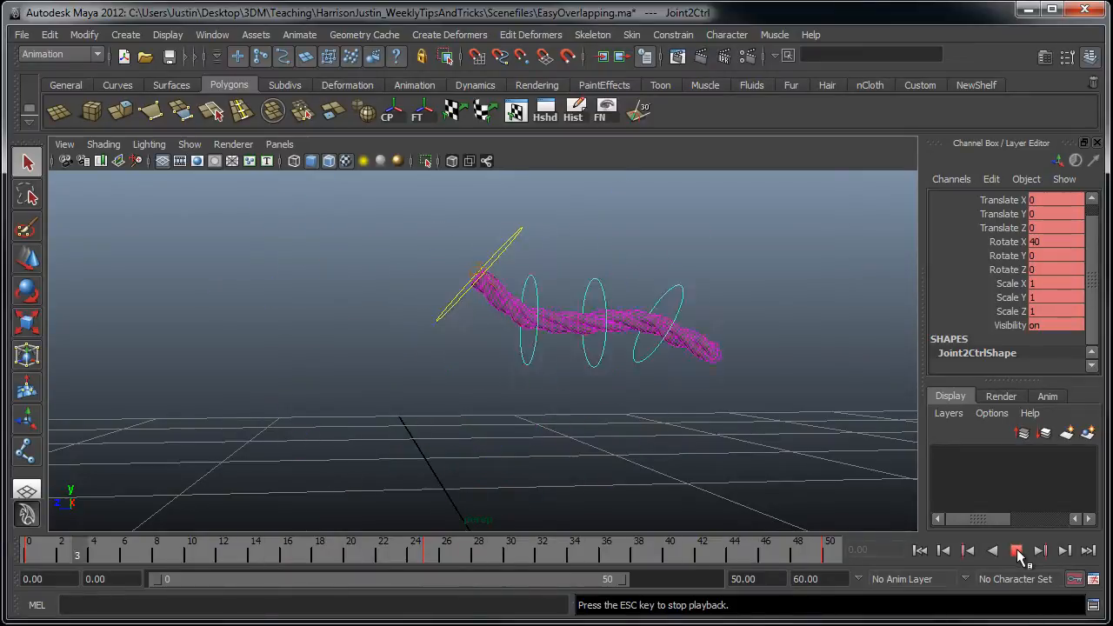
pyautogui.click(1015, 550)
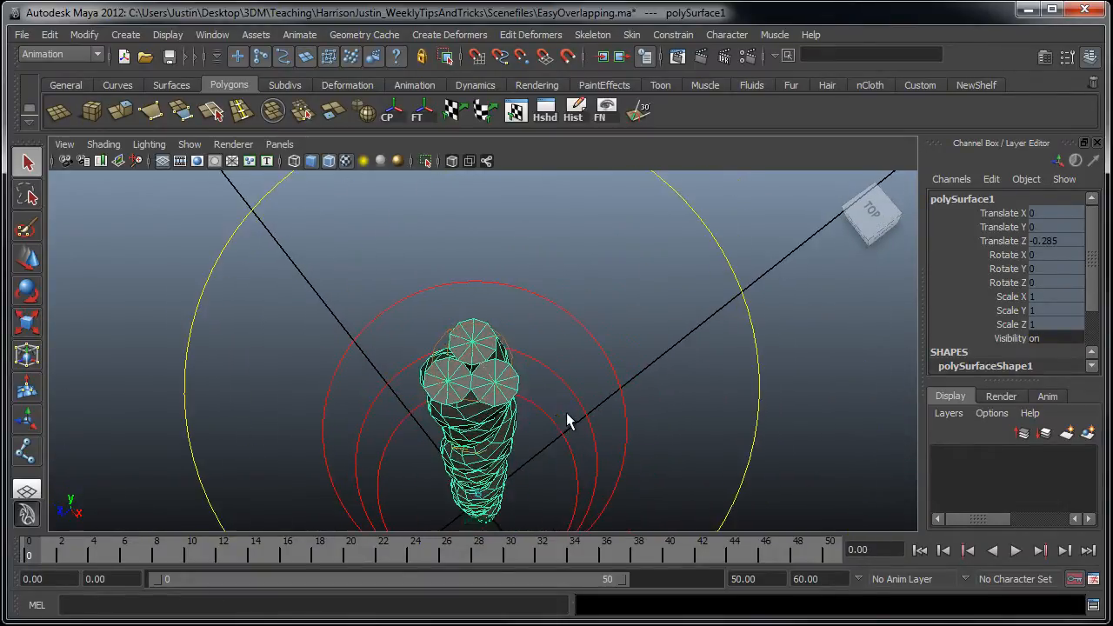
# - Browse the Create Deformers menu, view the rope rig's joints from the side and clear the selection
pyautogui.click(449, 35)
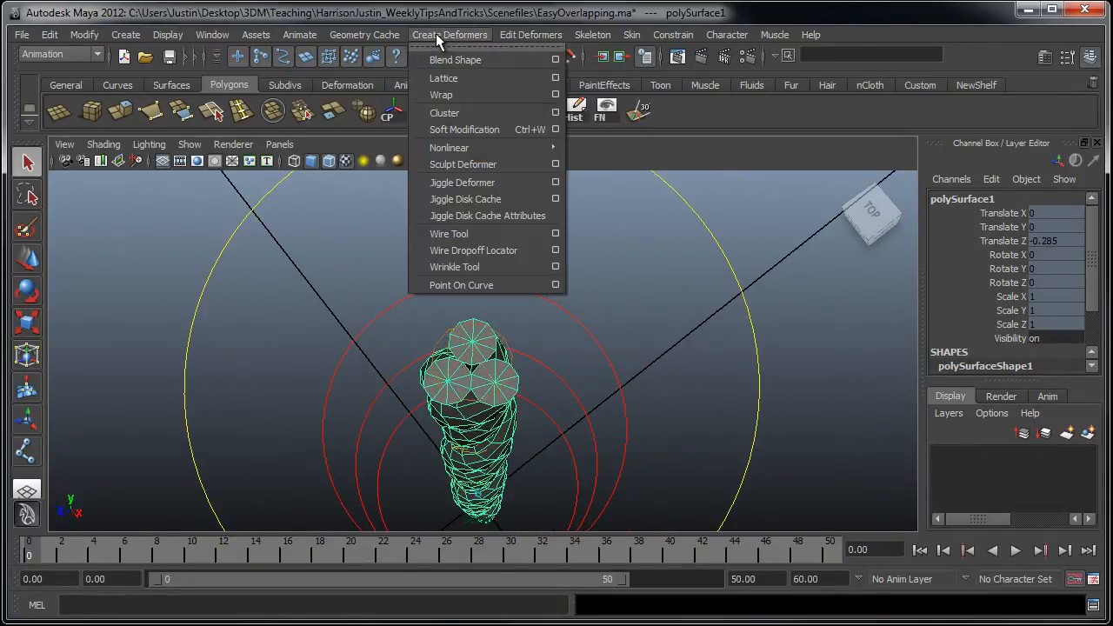
pyautogui.click(535, 390)
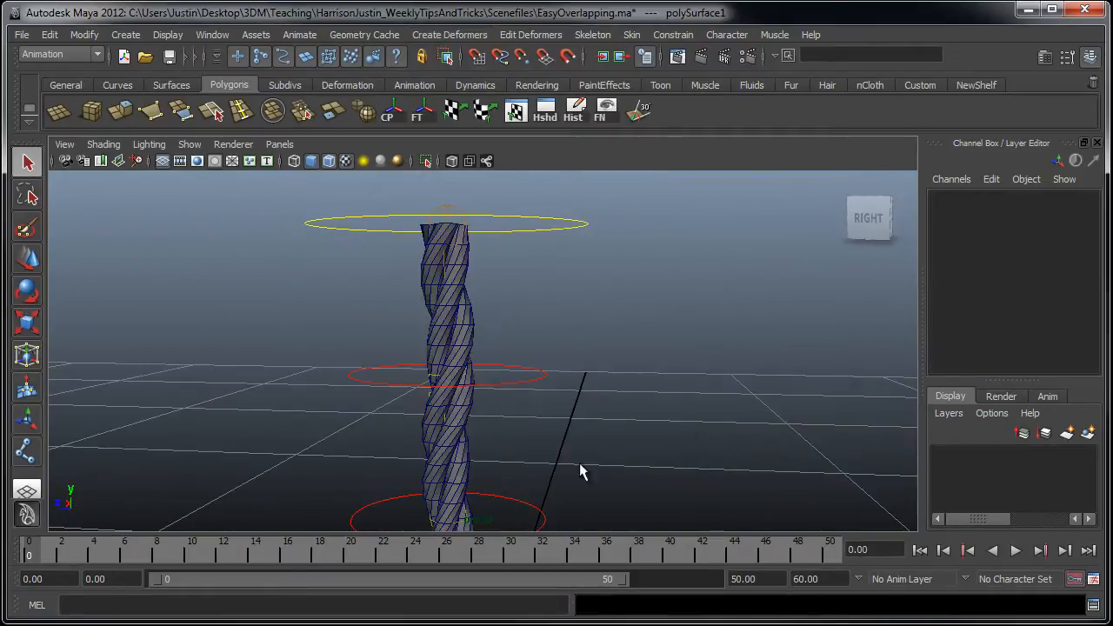
pyautogui.moveTo(583, 470); pyautogui.dragTo(537, 403)
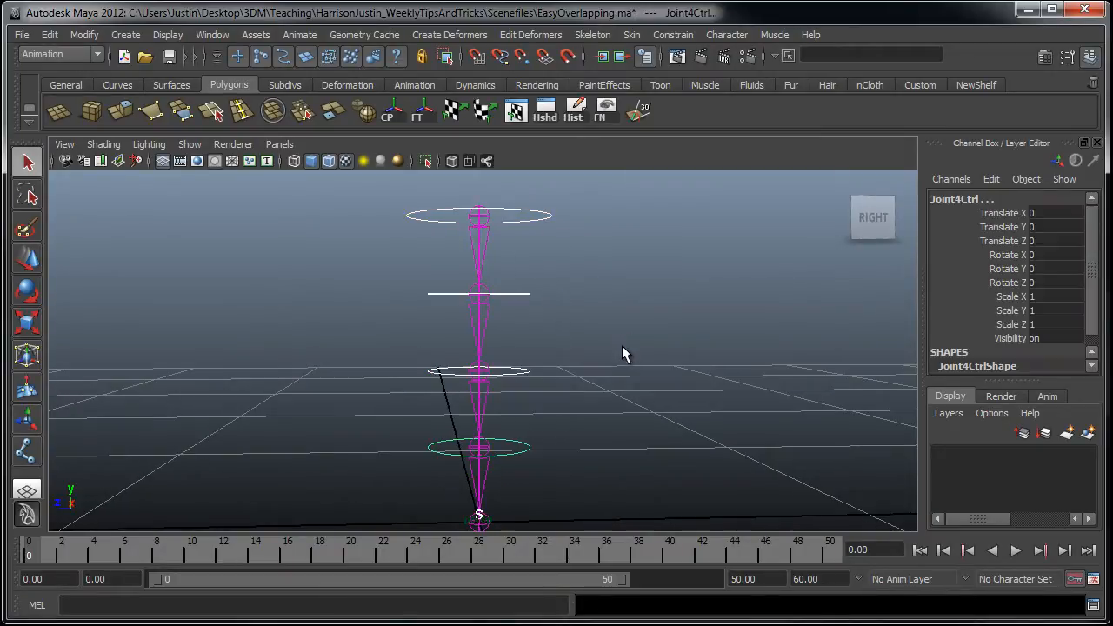
pyautogui.moveTo(200, 160)
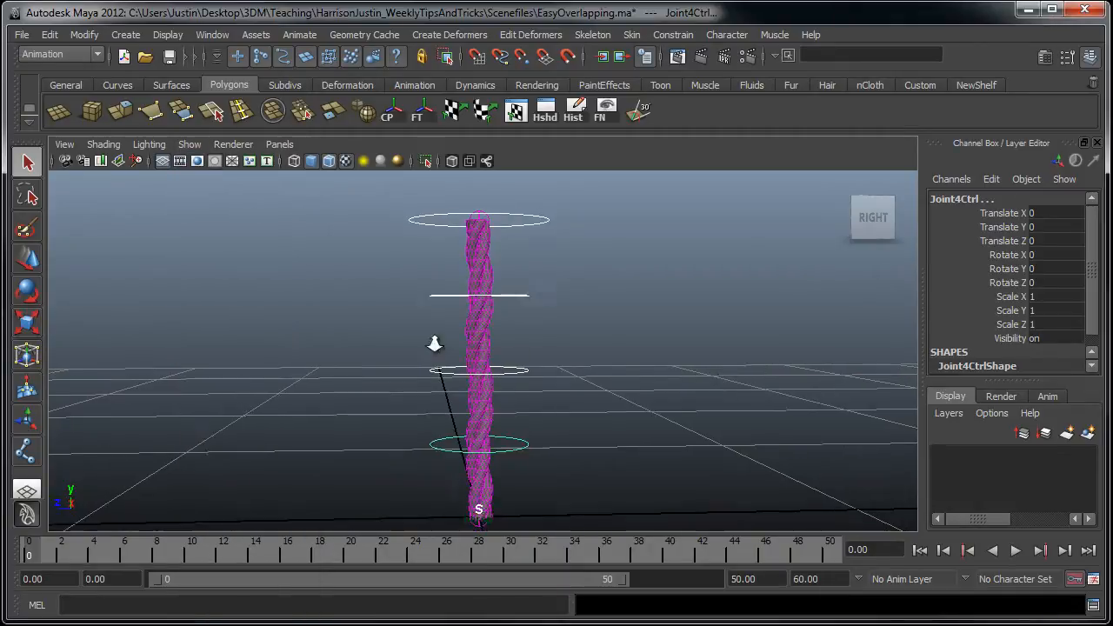
pyautogui.click(553, 355)
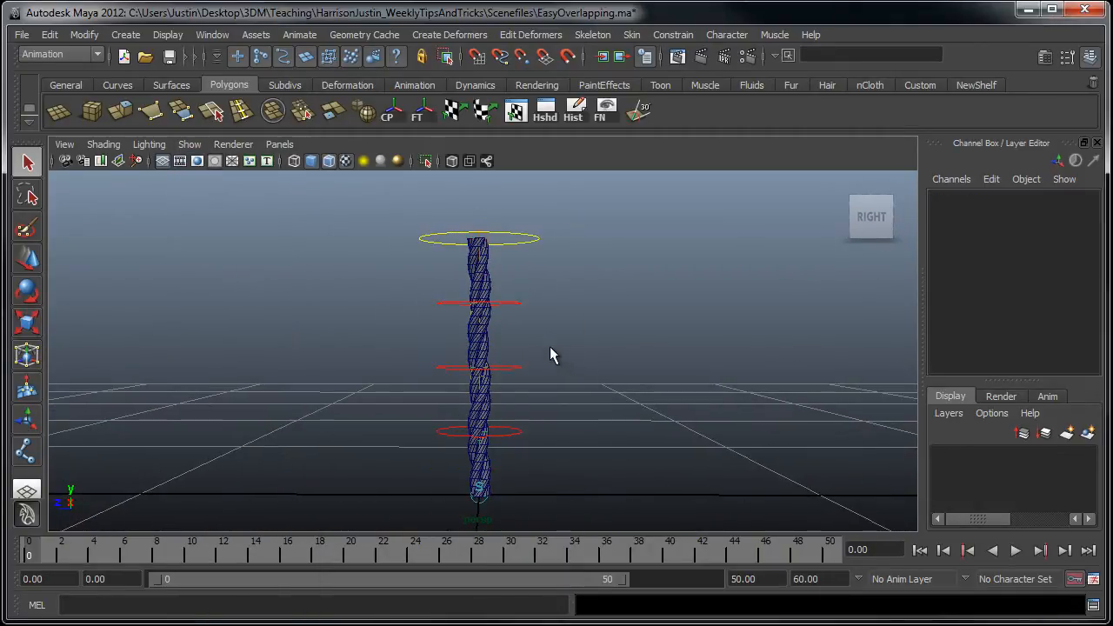
# - Rotate the joint controllers to curl the rope into a U, then select MainCtrl for its 30-degree key
pyautogui.click(478, 366)
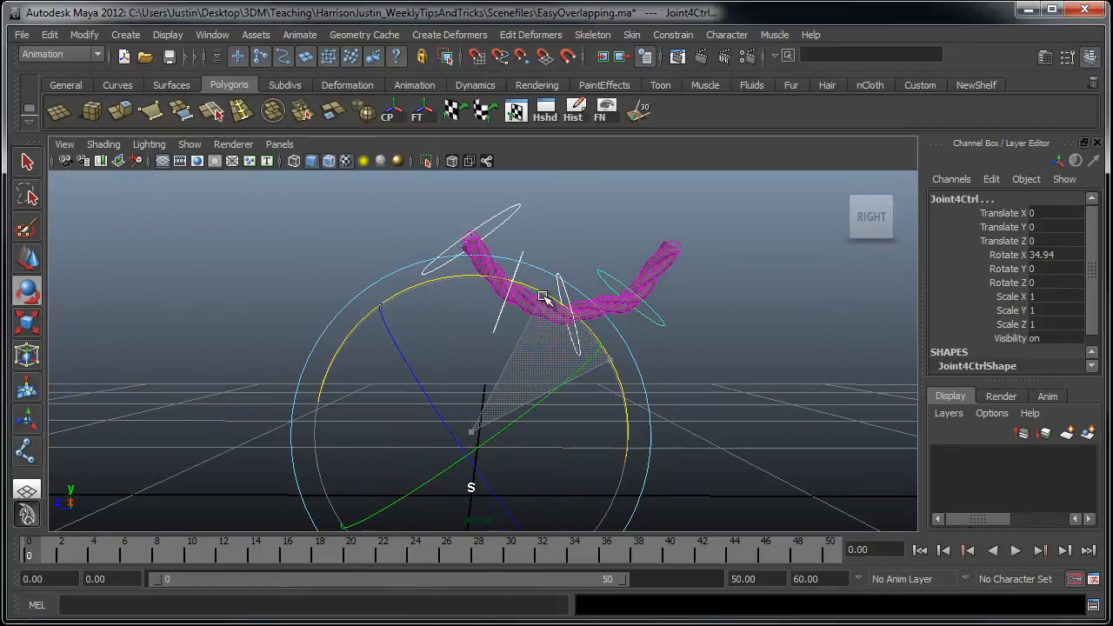
pyautogui.click(560, 390)
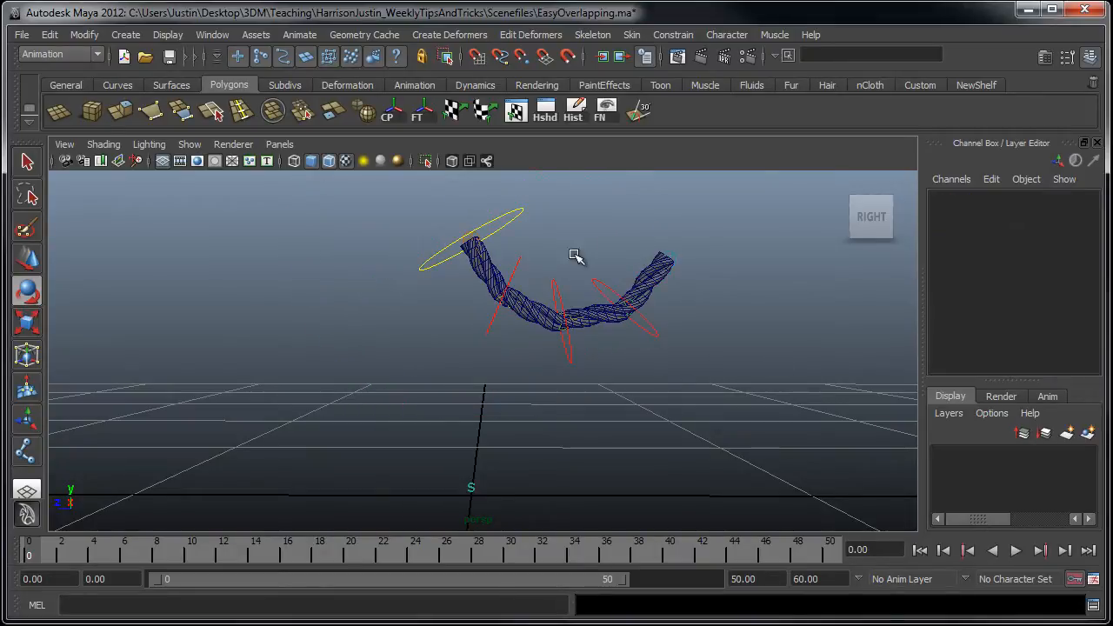
pyautogui.click(521, 269)
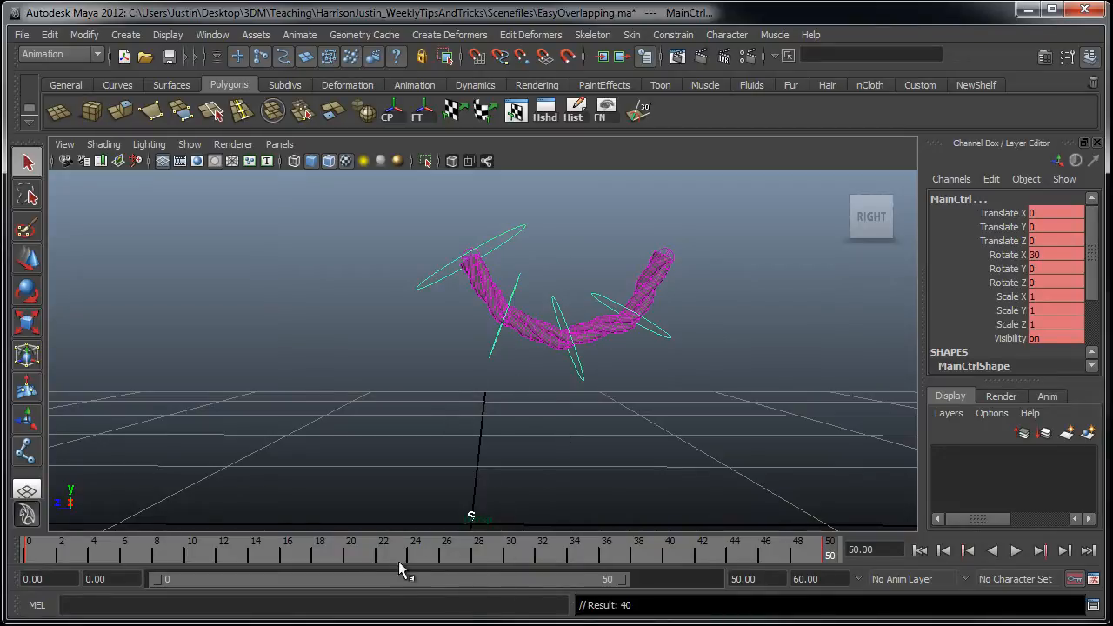
# - At frame 25 key MainCtrl's Rotate X to -30, then return to the first frame
pyautogui.click(1016, 550)
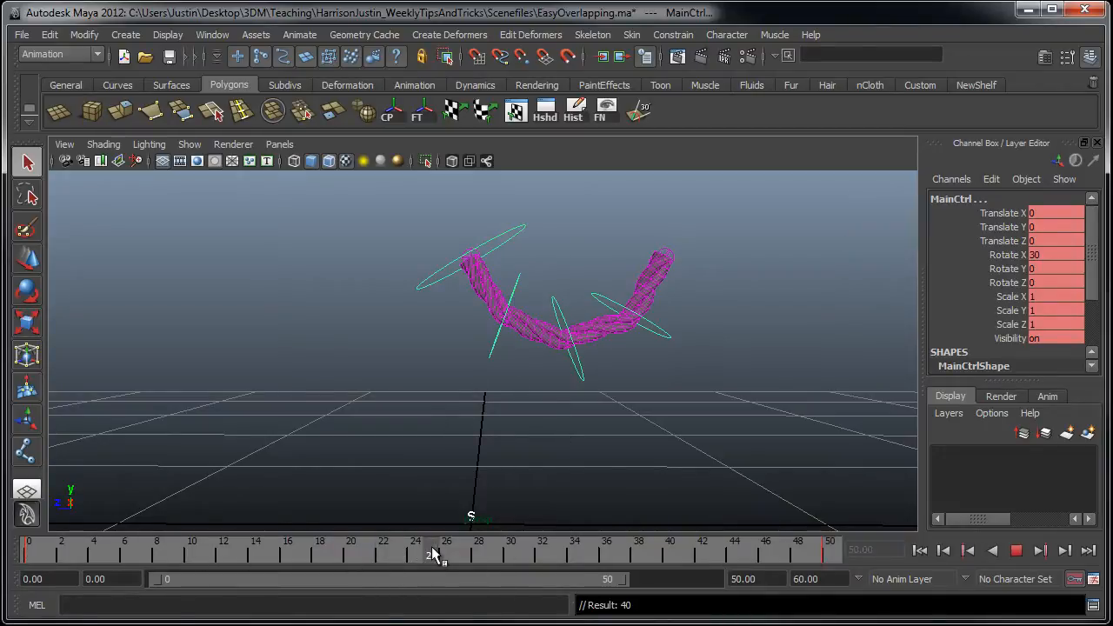
pyautogui.click(431, 549)
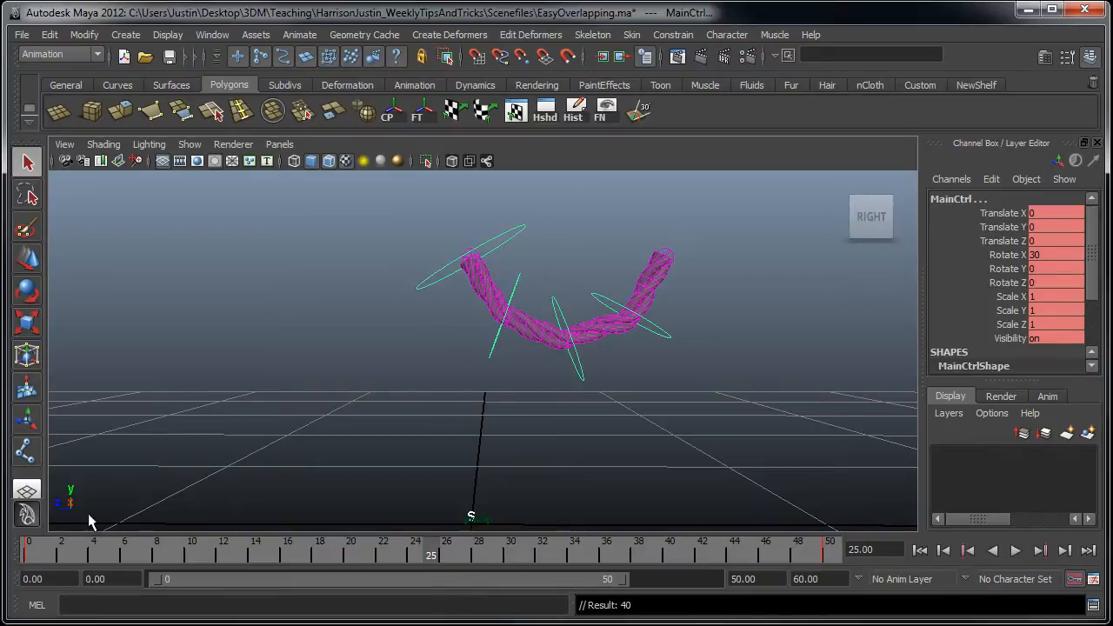
pyautogui.moveTo(699, 476)
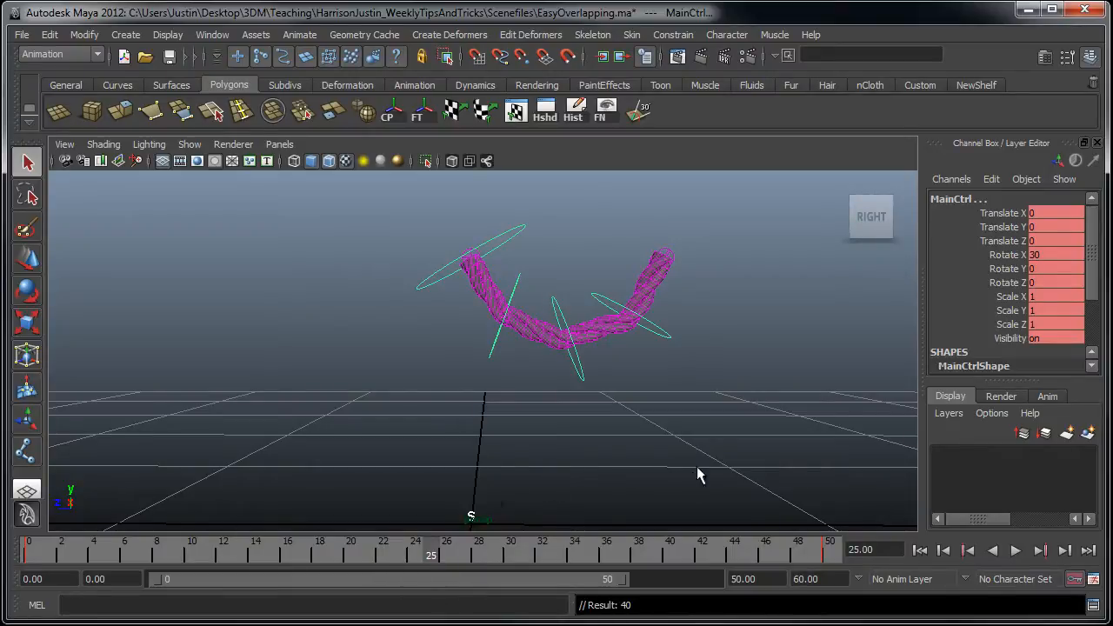
pyautogui.moveTo(633, 364)
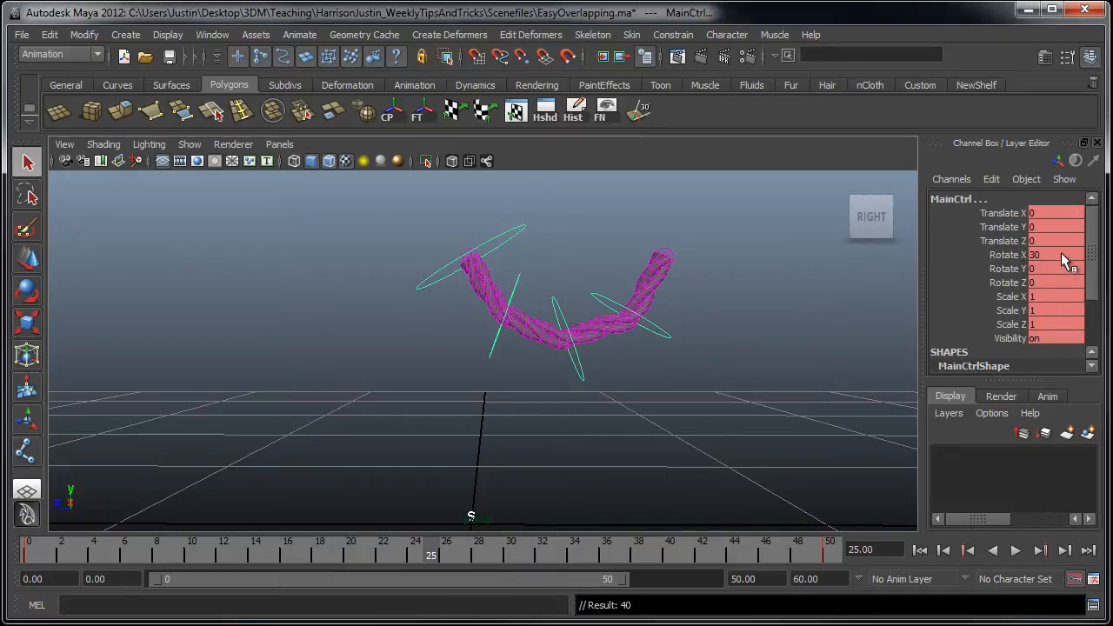
pyautogui.tripleClick(1052, 254)
pyautogui.write('*=')
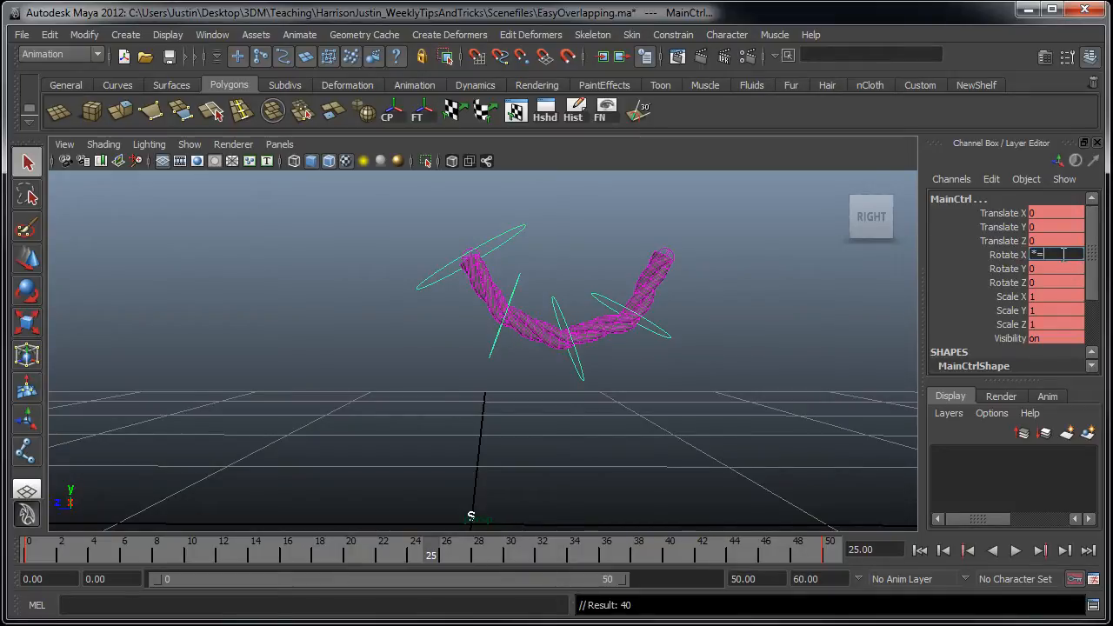
pyautogui.write('-1')
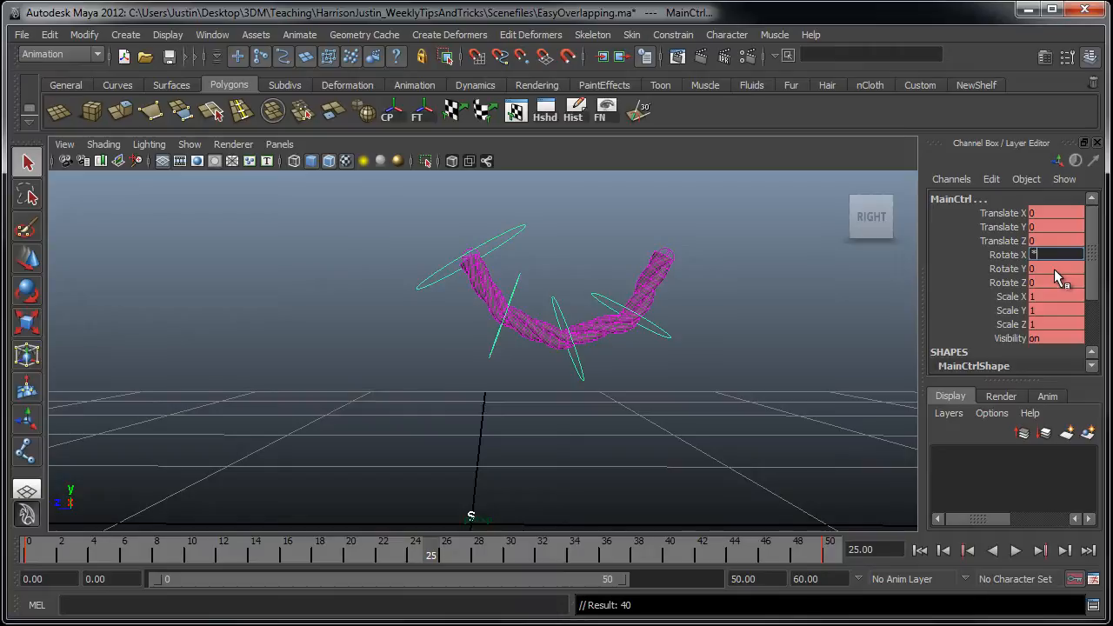
pyautogui.write('=-1')
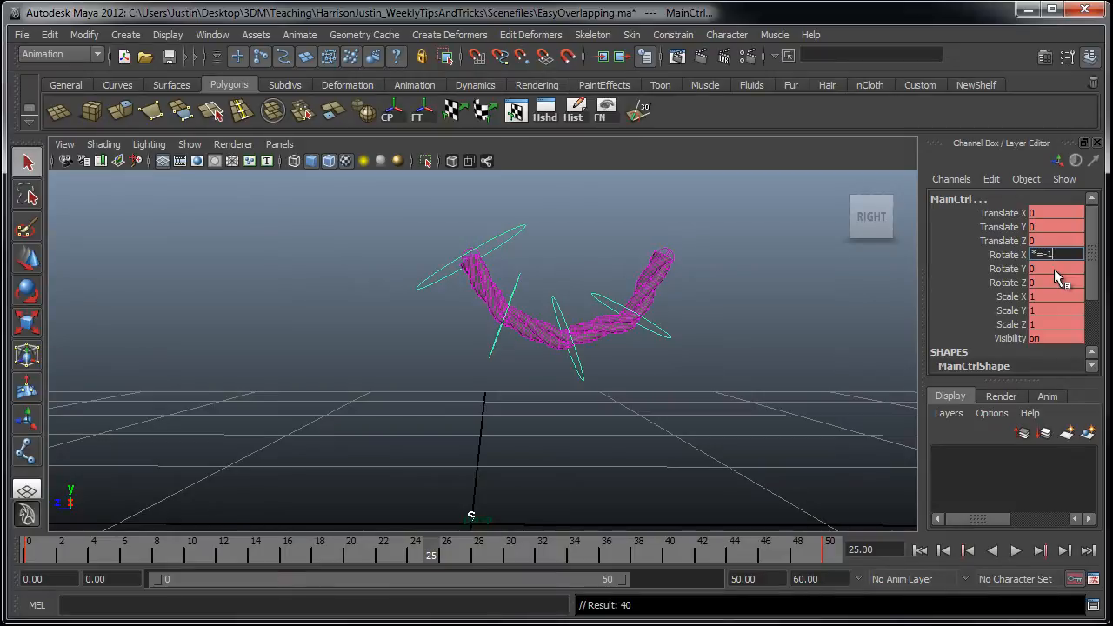
pyautogui.write('-30')
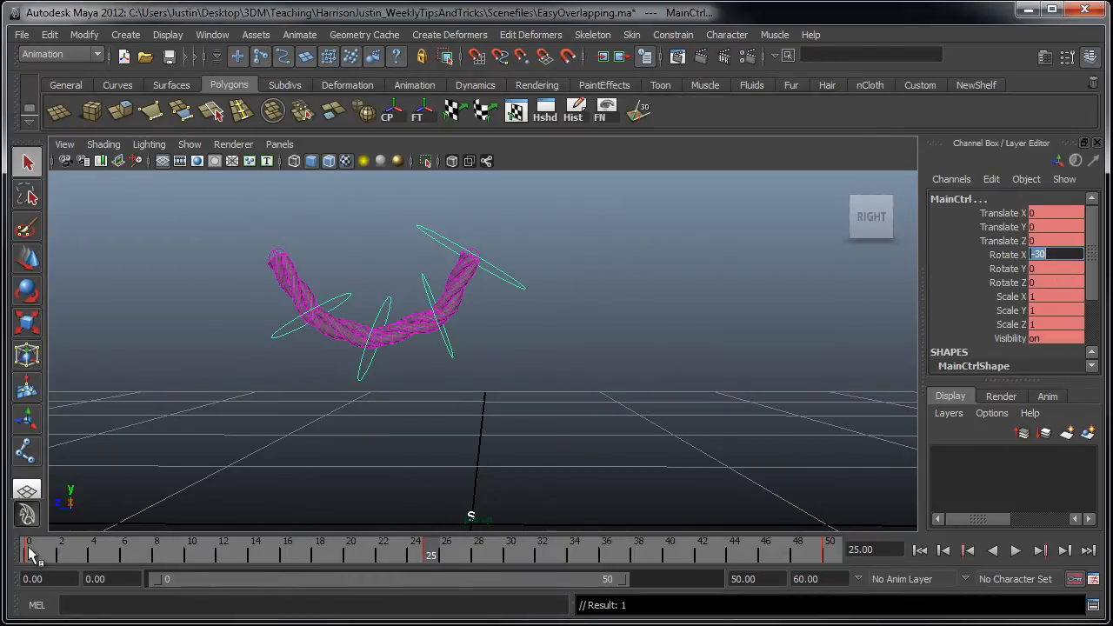
pyautogui.click(1016, 550)
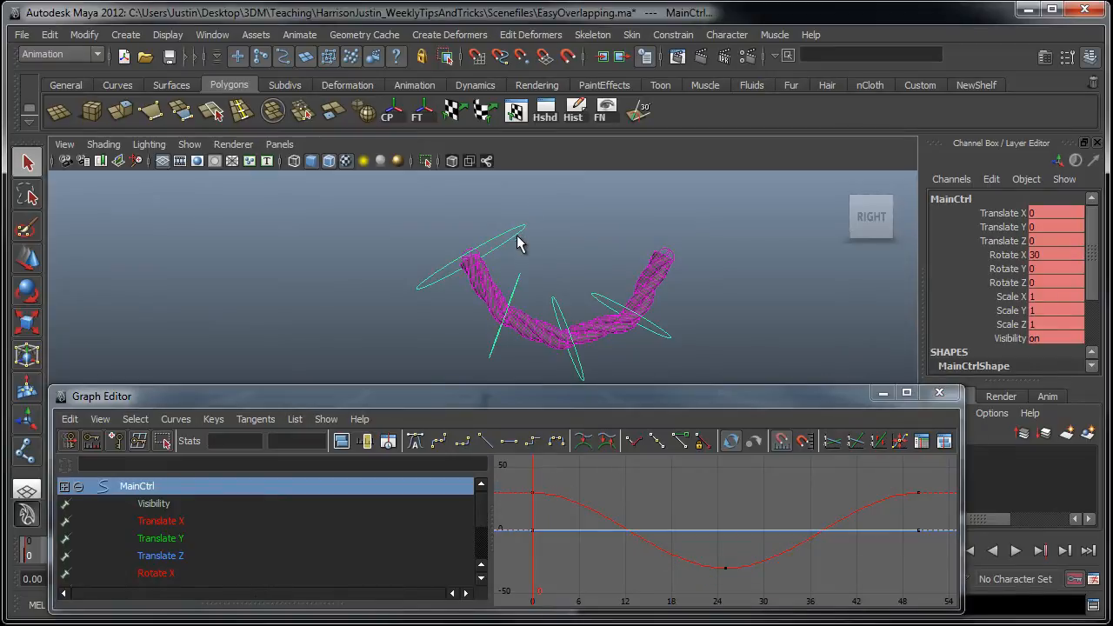
# - Reselect MainCtrl so its Rotate X curve shows in the Graph Editor
pyautogui.click(646, 389)
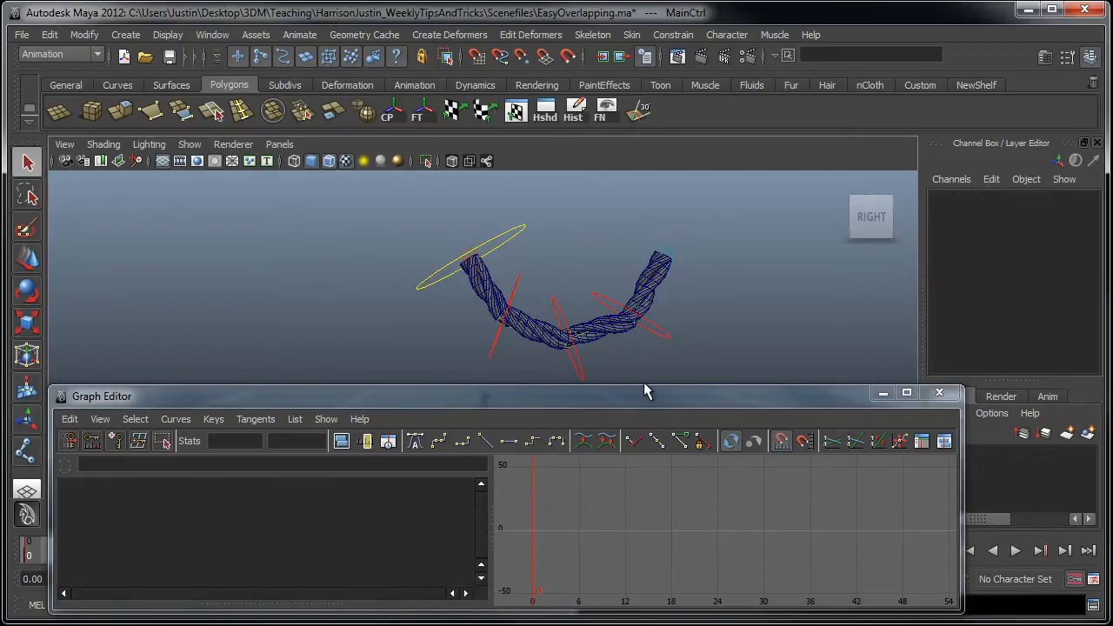
pyautogui.click(539, 313)
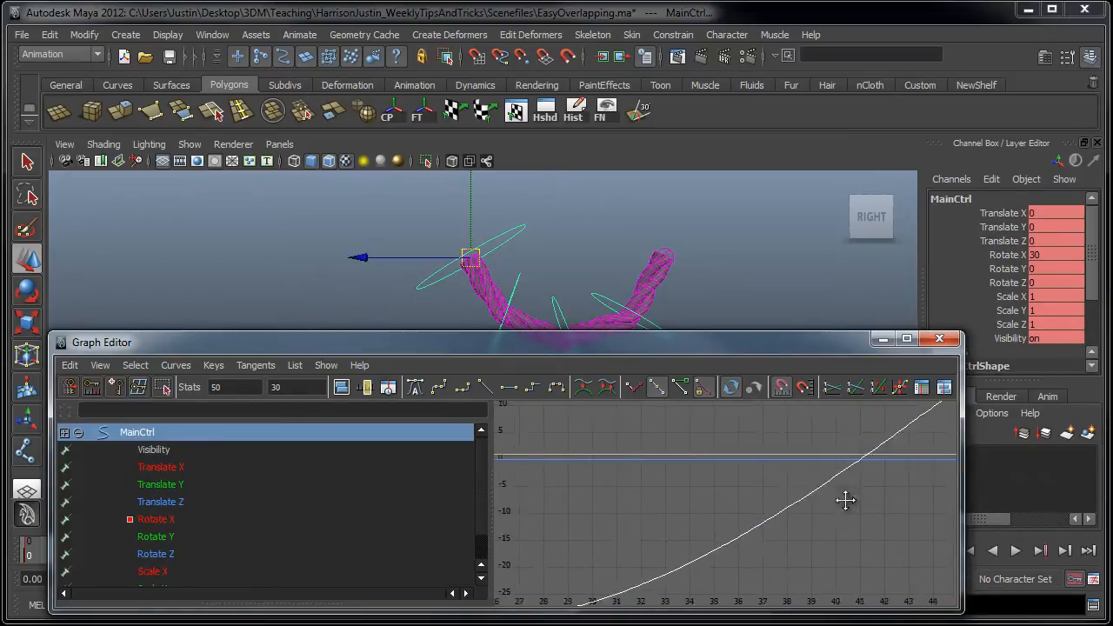
# - Box-select the peak Rotate X keys of Joint3Ctrl and Joint4Ctrl and shift them later so each joint lags
pyautogui.moveTo(846, 501); pyautogui.dragTo(675, 541)
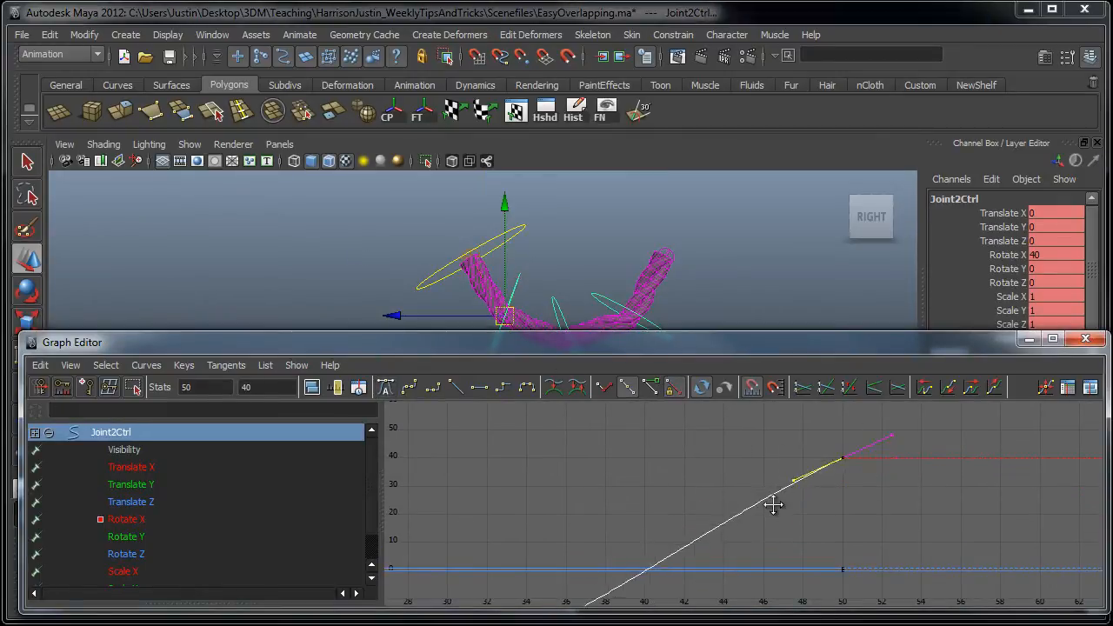
pyautogui.click(994, 386)
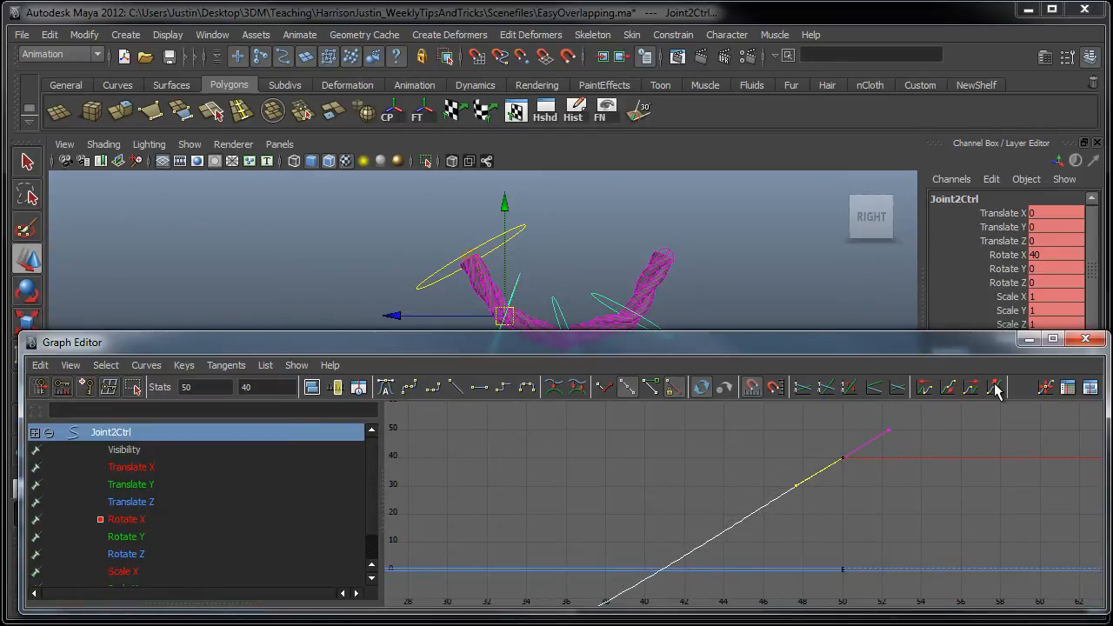
pyautogui.click(994, 388)
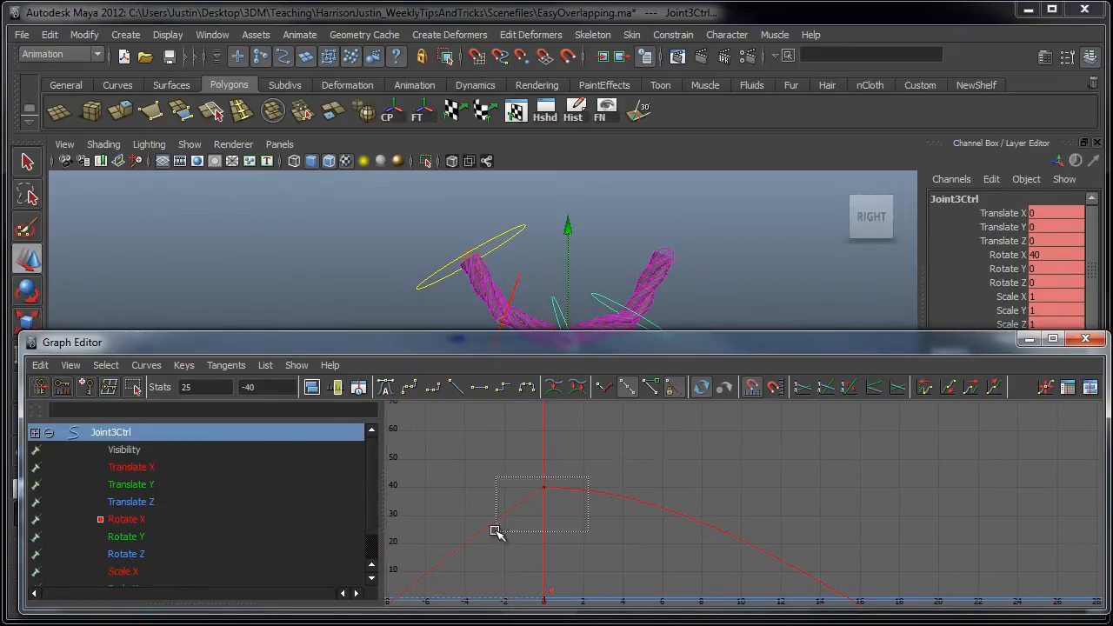
pyautogui.moveTo(501, 530); pyautogui.dragTo(588, 466)
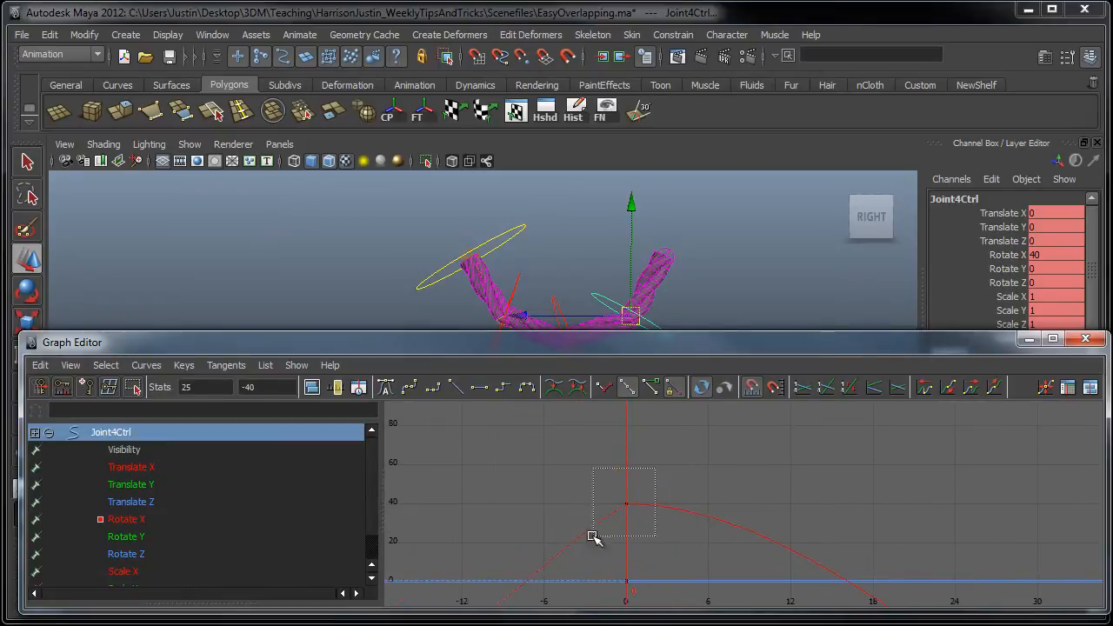
pyautogui.moveTo(595, 536); pyautogui.dragTo(662, 480)
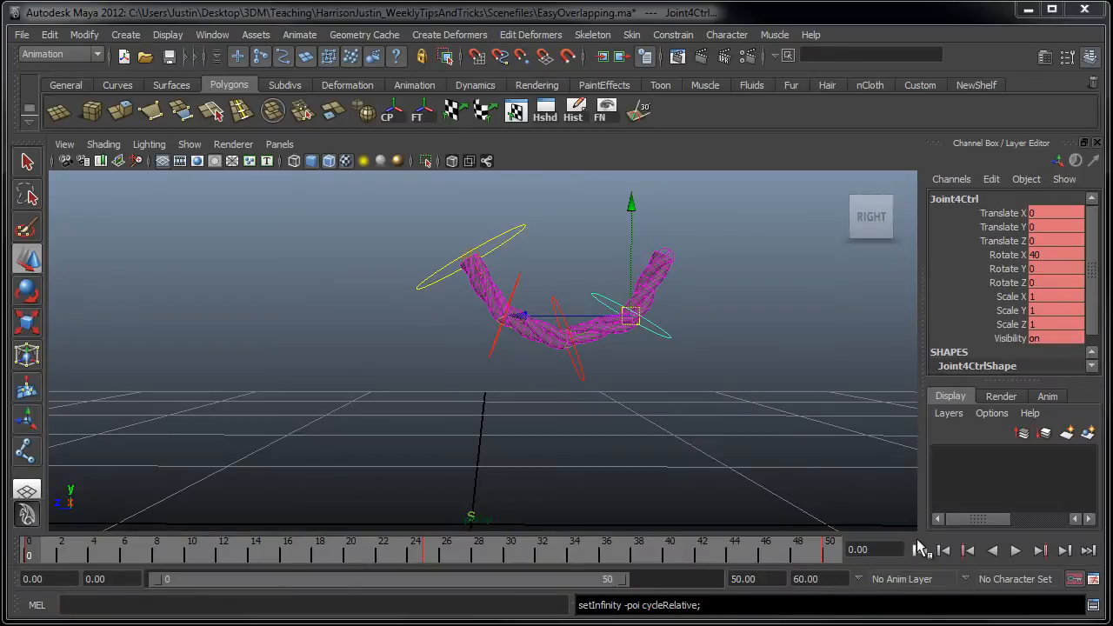
# - Rewind to the first frame and play back the overlapping rope swing
pyautogui.click(1016, 549)
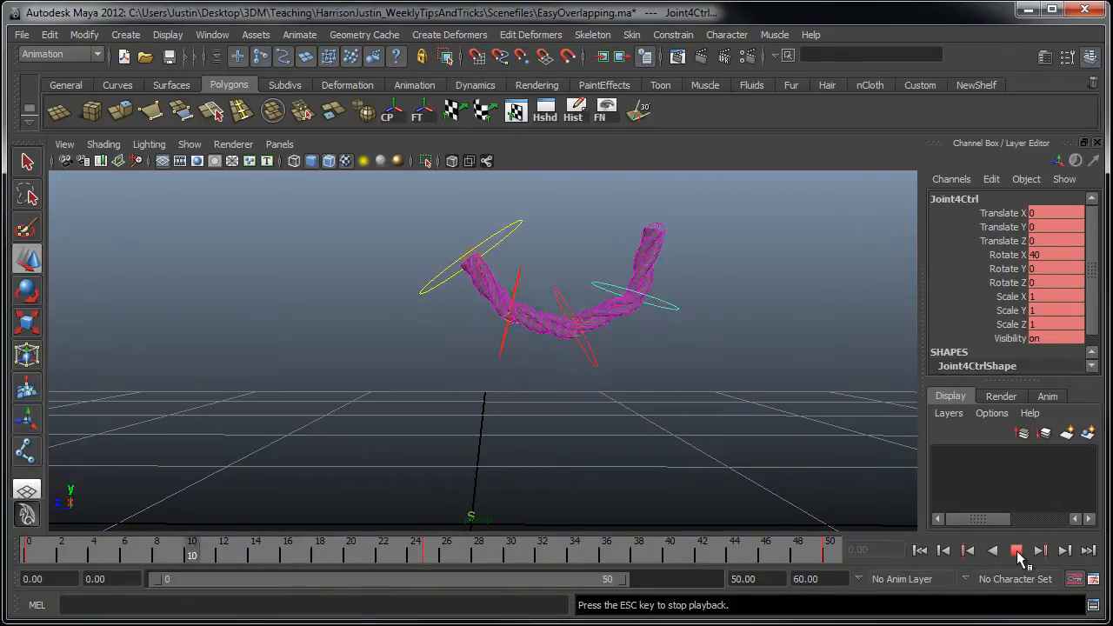
pyautogui.click(1015, 550)
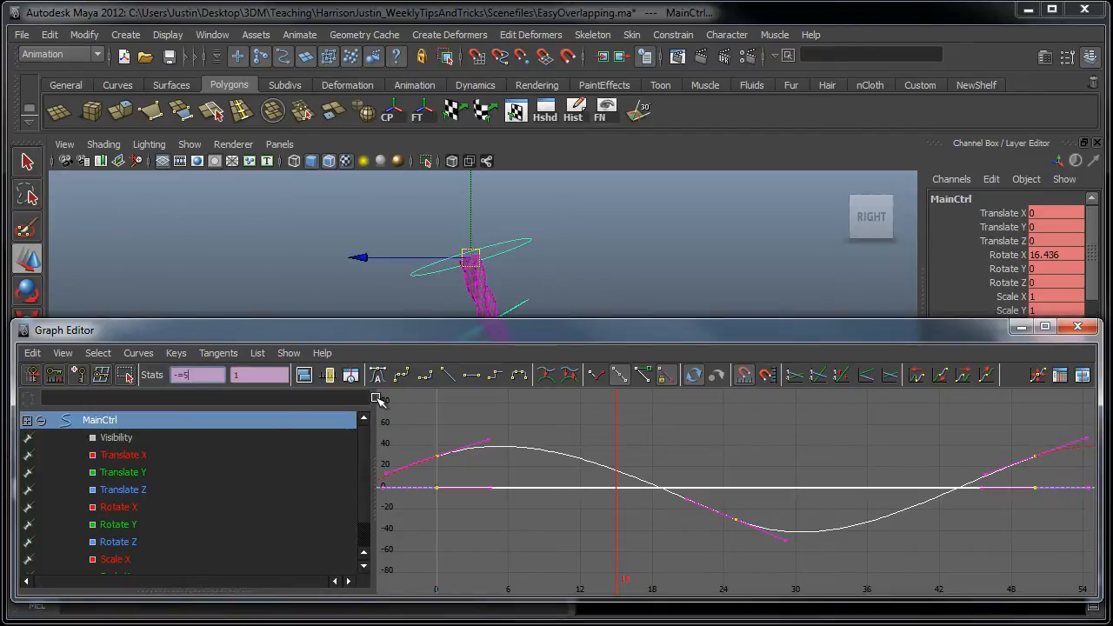
# - Enter 45 for MainCtrl's cycling rotation key, then select Joint4Ctrl to offset its curve similarly
pyautogui.write('45')
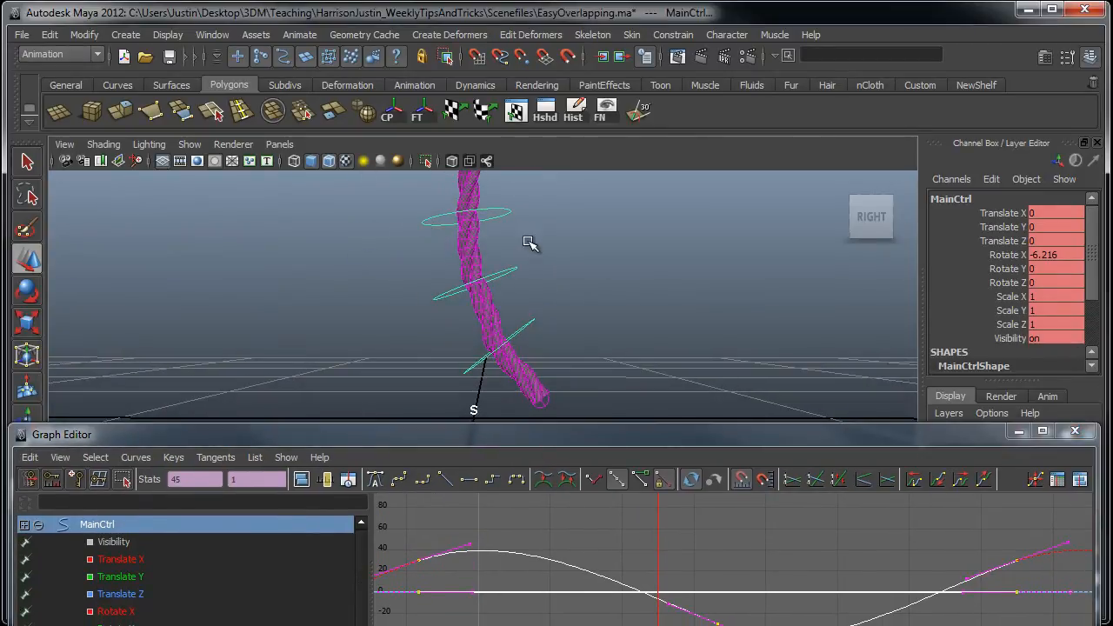
pyautogui.click(468, 219)
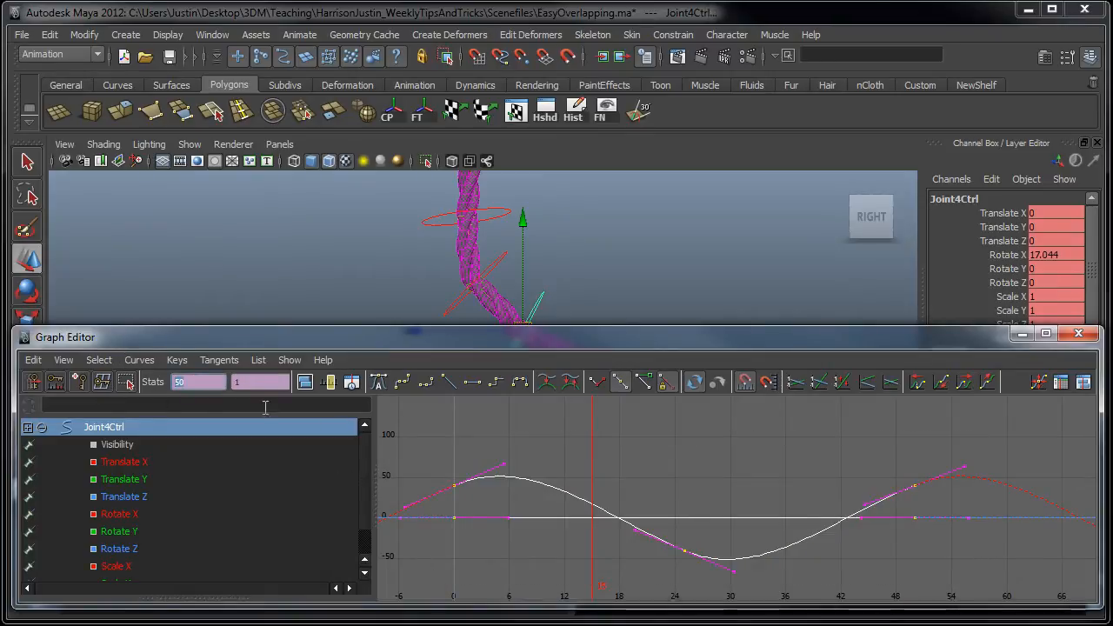
pyautogui.moveTo(466, 338)
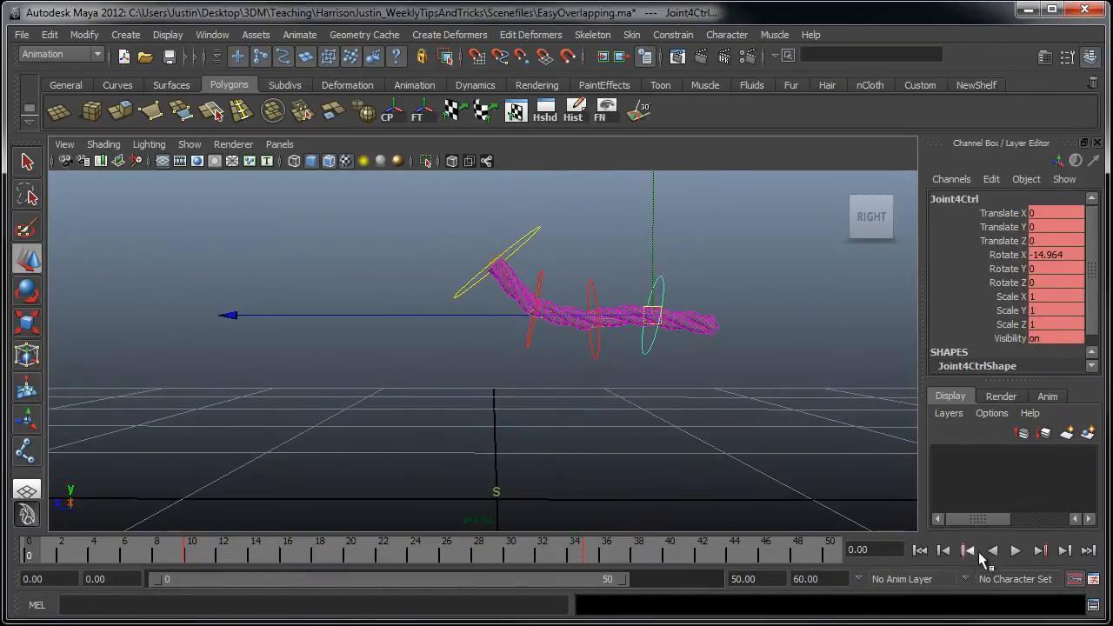
# - Rewind and play the animation to check the combined side-to-side swing
pyautogui.click(1015, 549)
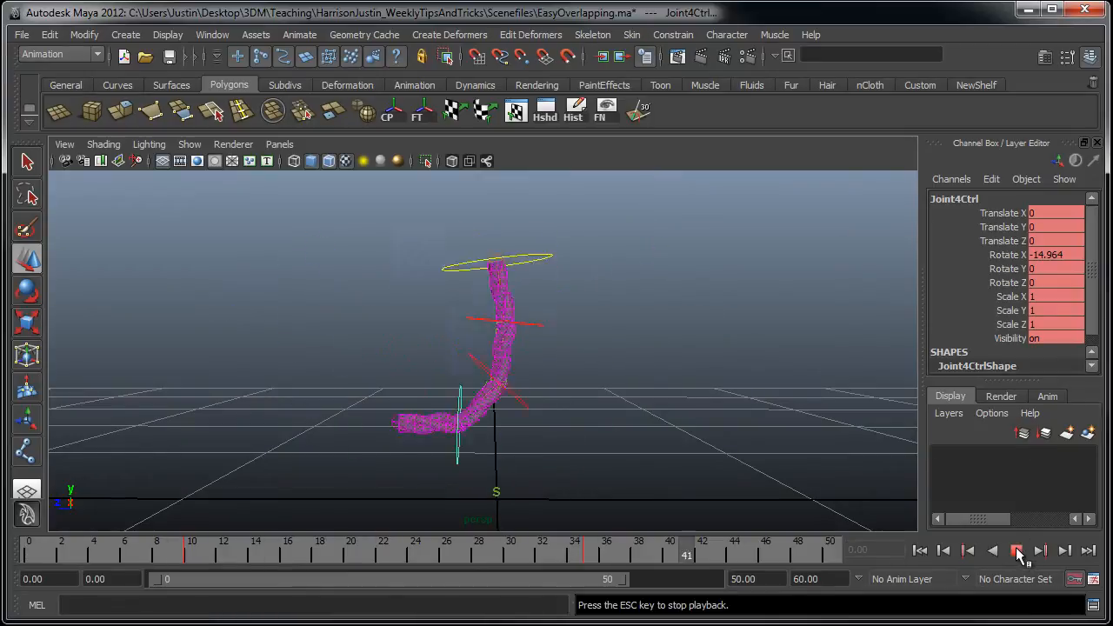
pyautogui.click(1016, 549)
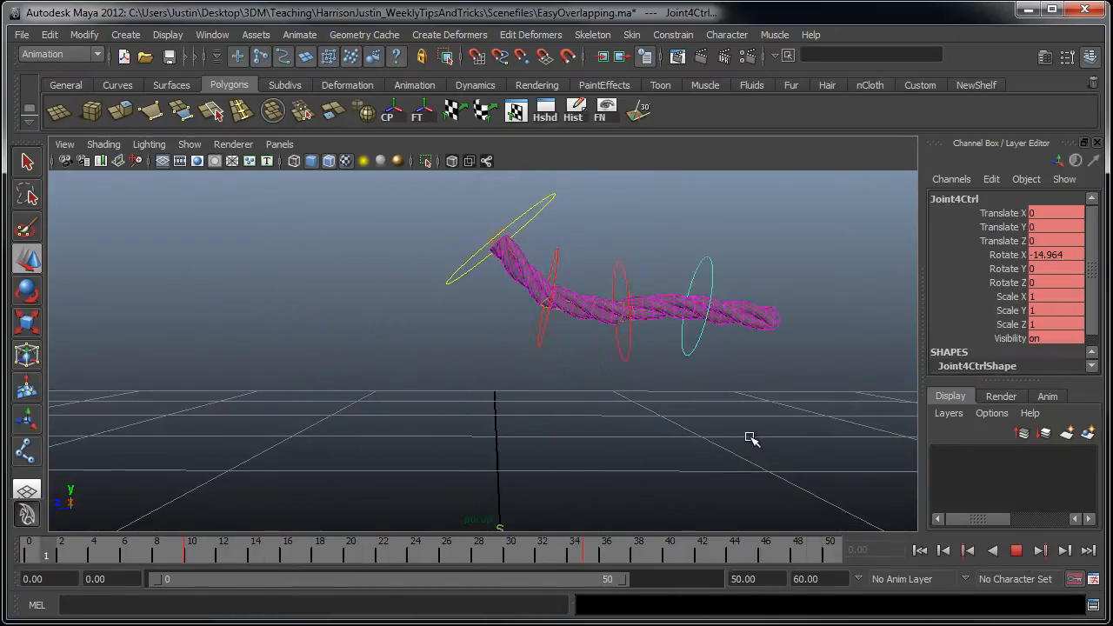
pyautogui.click(191, 550)
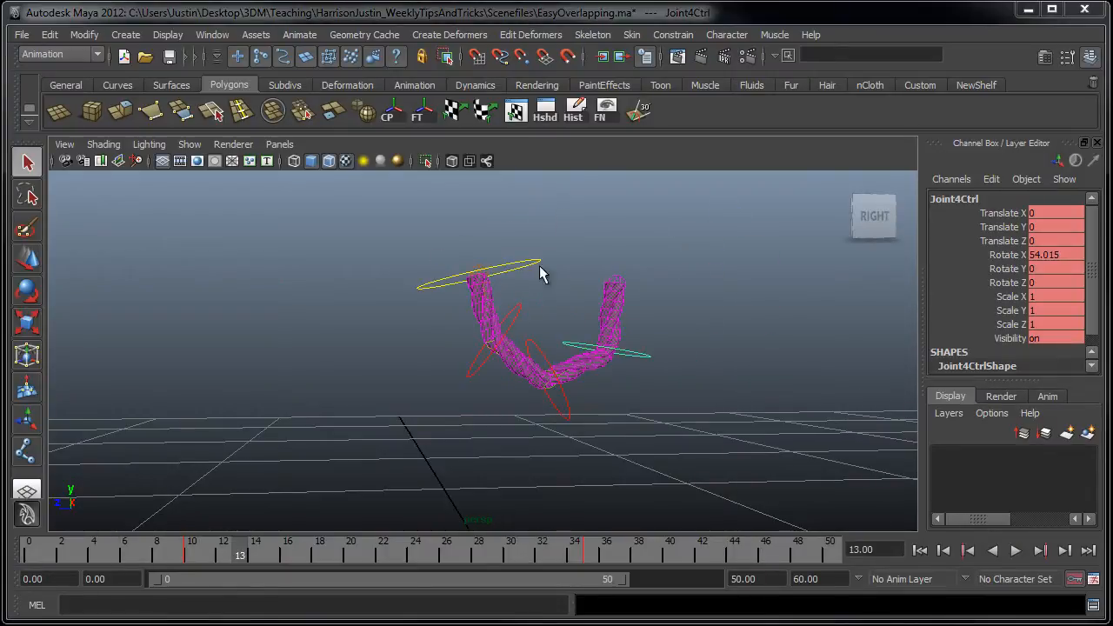
pyautogui.moveTo(167, 351)
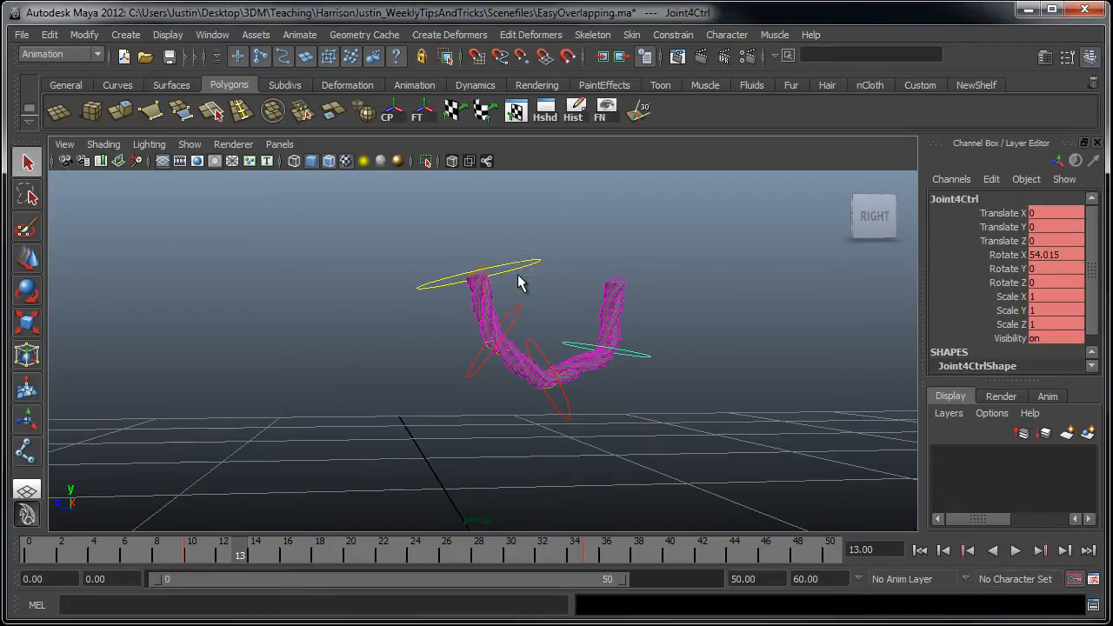
# - Select MainCtrl and key its Translate Z at the cycle's key frames, returning to frame 0
pyautogui.click(608, 276)
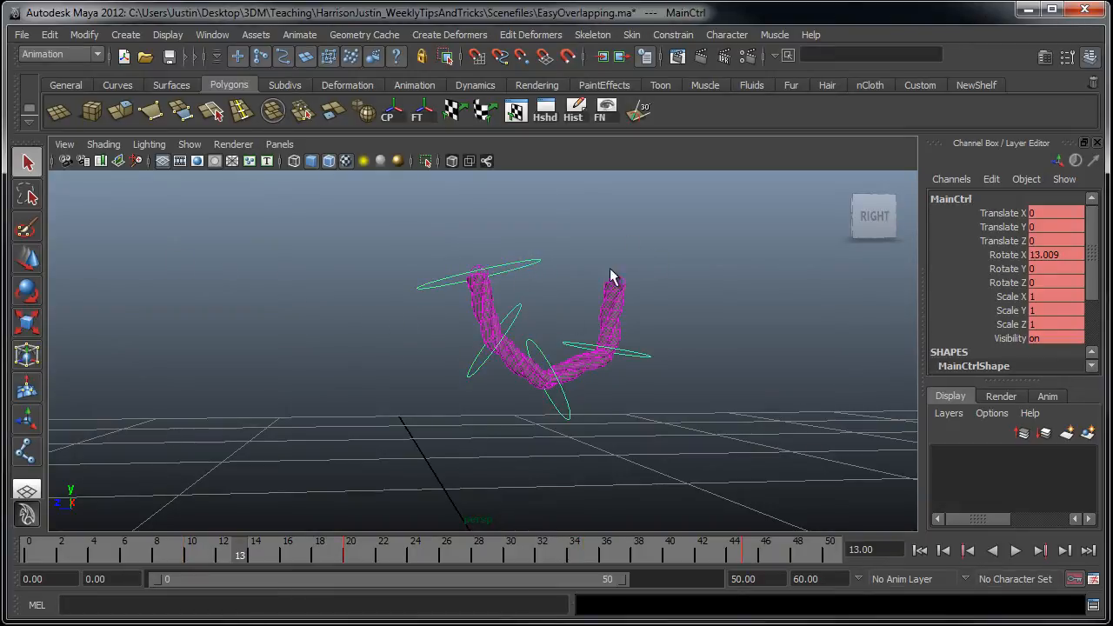
pyautogui.moveTo(513, 278)
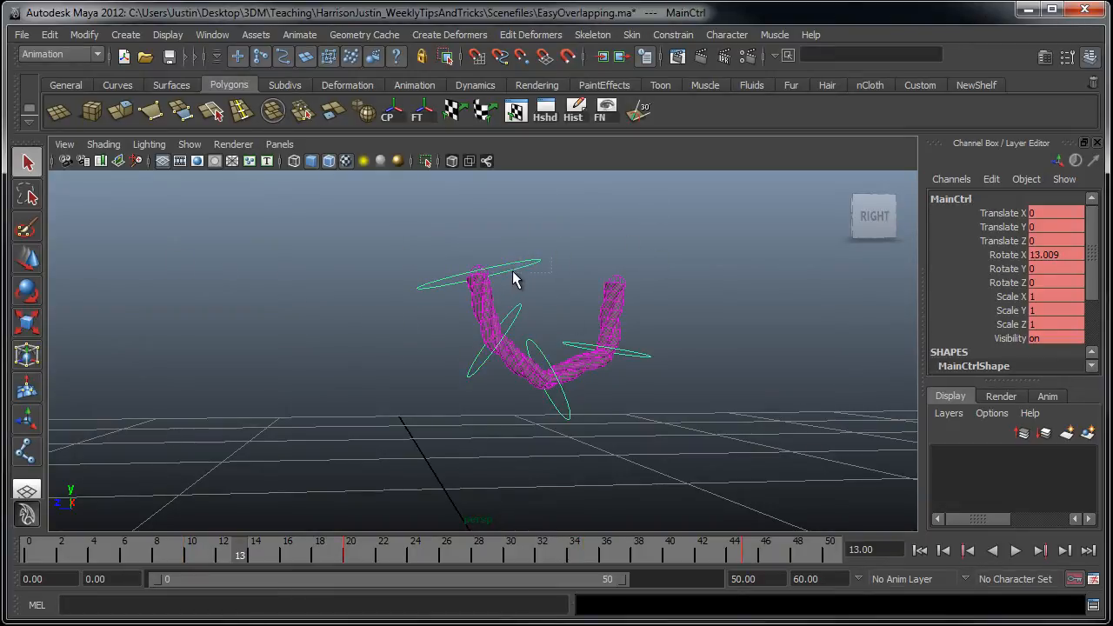
pyautogui.moveTo(460, 356)
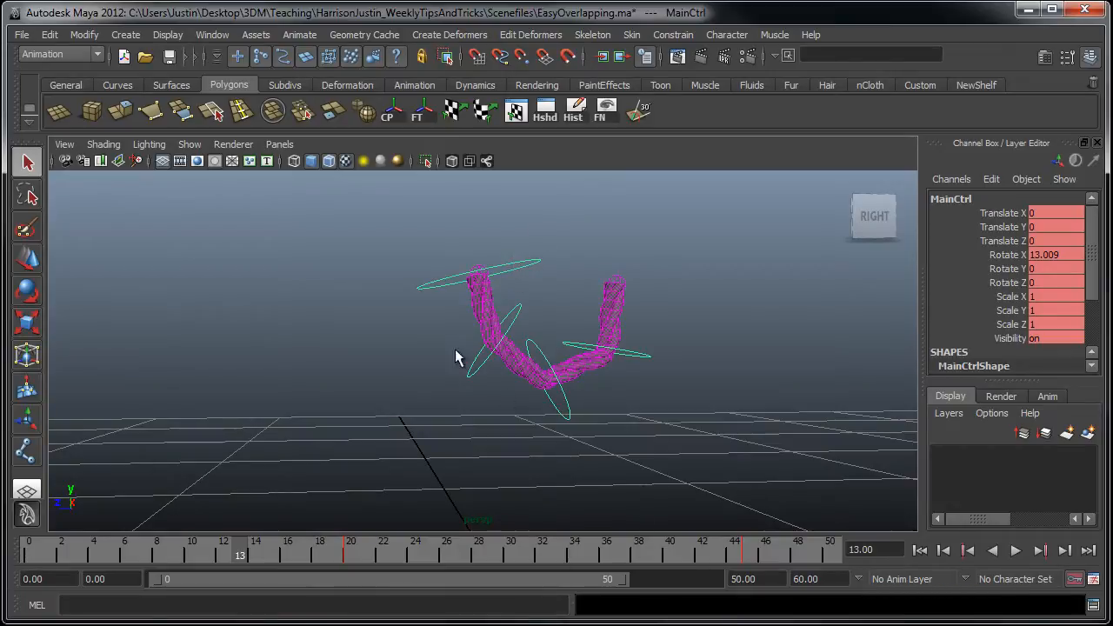
pyautogui.click(1014, 549)
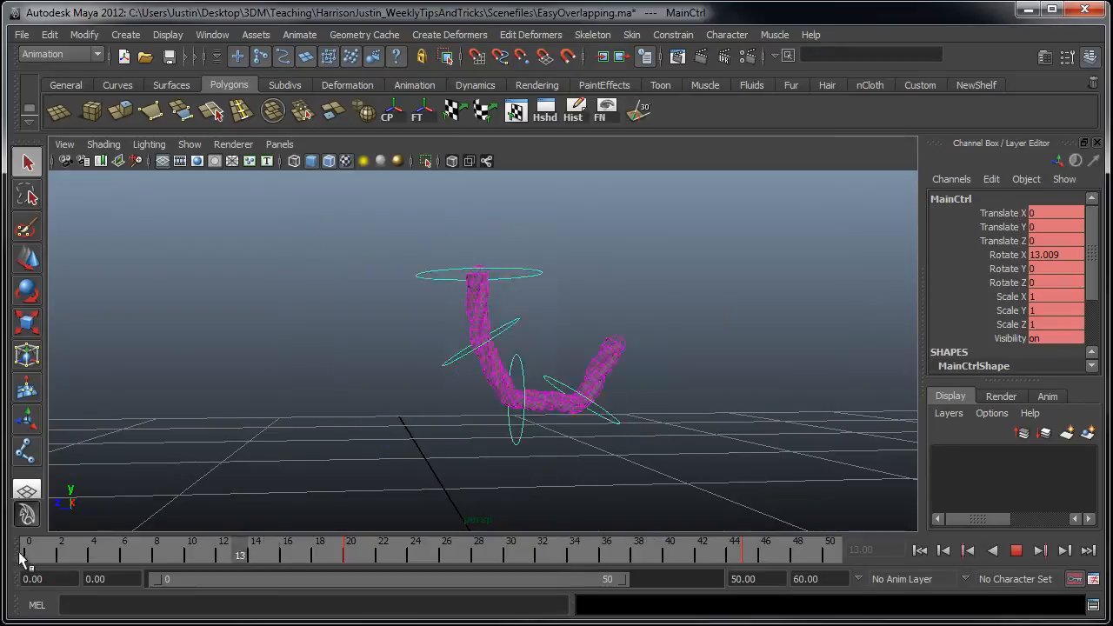
pyautogui.click(255, 553)
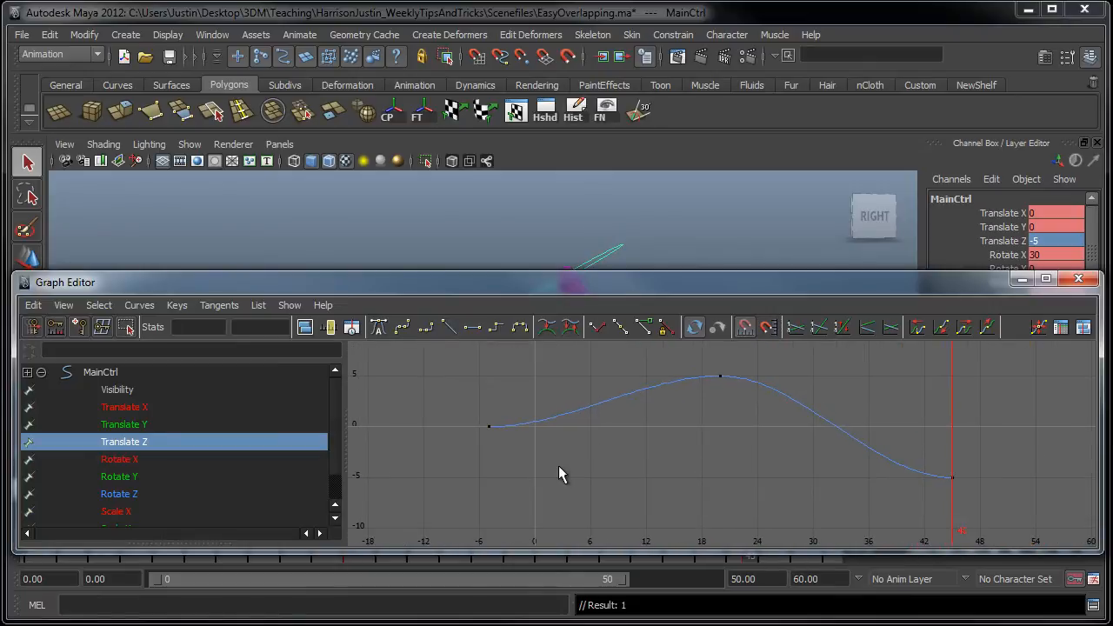
# - Smooth MainCtrl's Translate Z peak tangent so the curve cycles as a sideways wave, then leave the Graph Editor
pyautogui.click(489, 426)
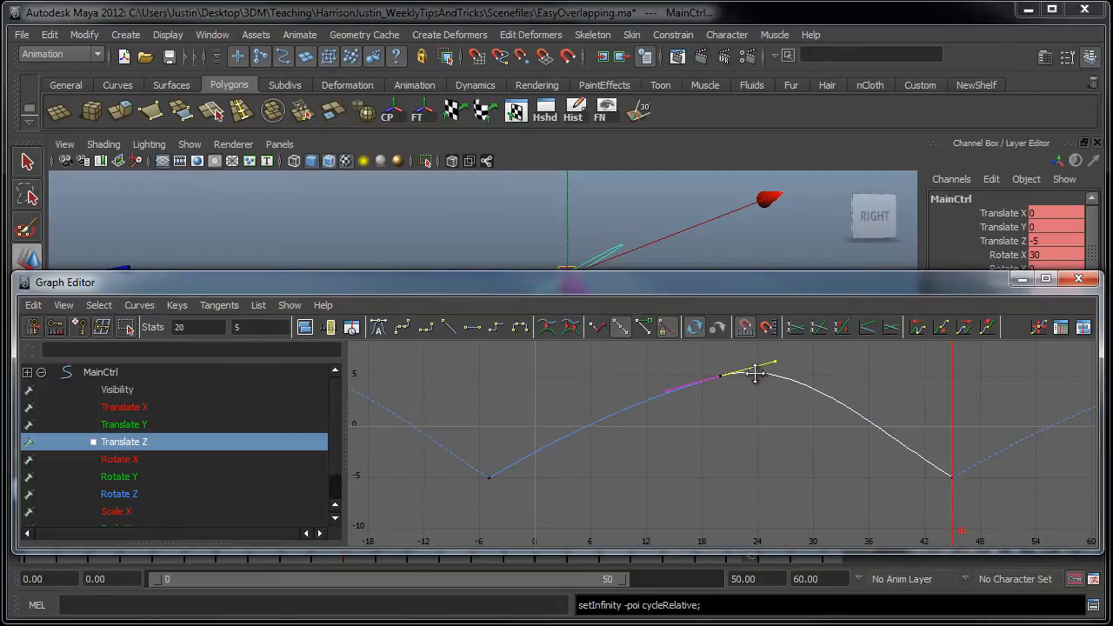
pyautogui.moveTo(756, 374); pyautogui.dragTo(526, 502)
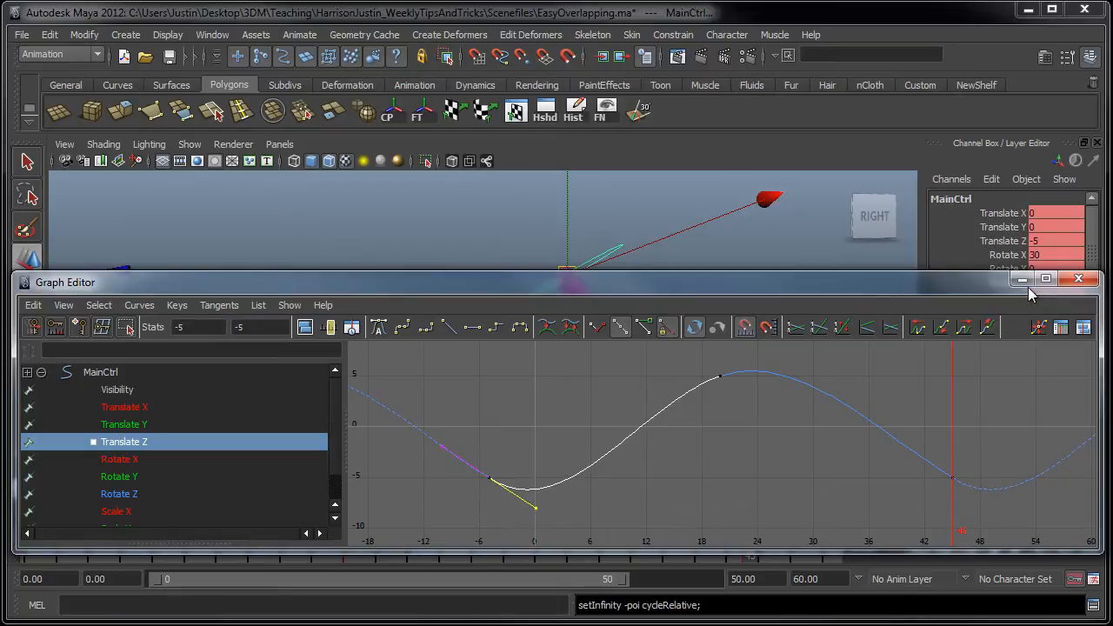
pyautogui.click(1078, 279)
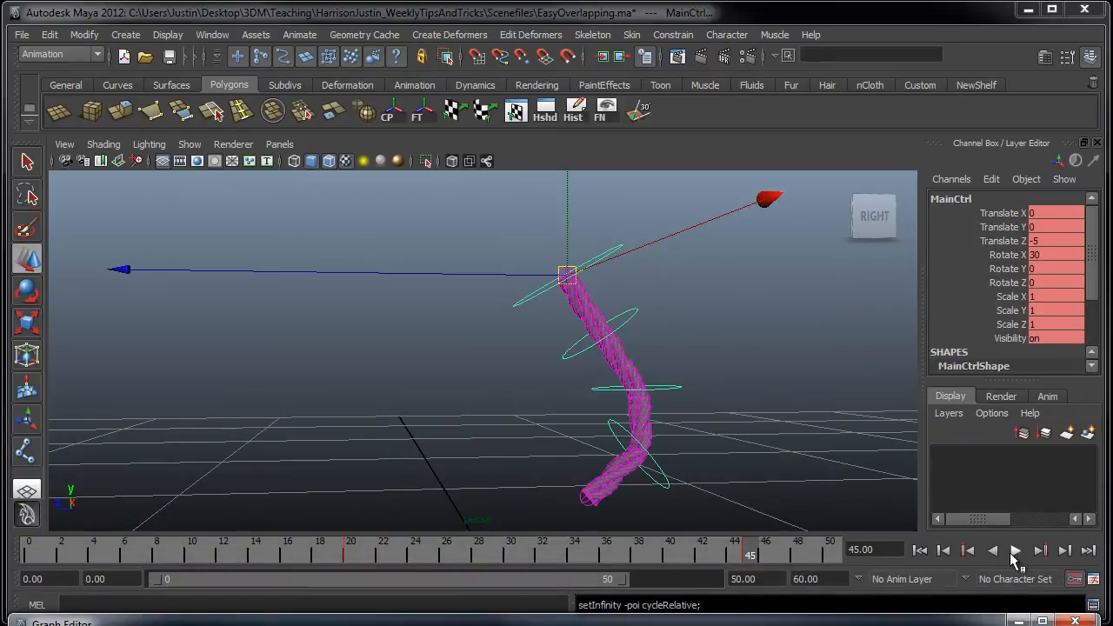
# - Play the animation and scrub the time slider to check the rope's sideways swing
pyautogui.click(1015, 549)
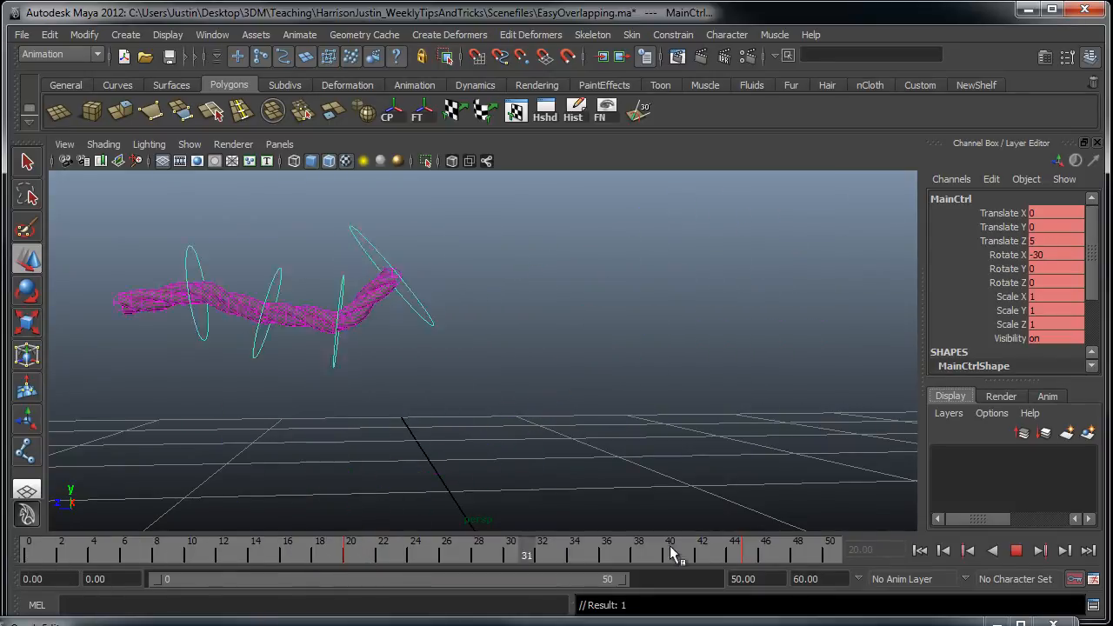
pyautogui.moveTo(525, 554); pyautogui.dragTo(337, 554)
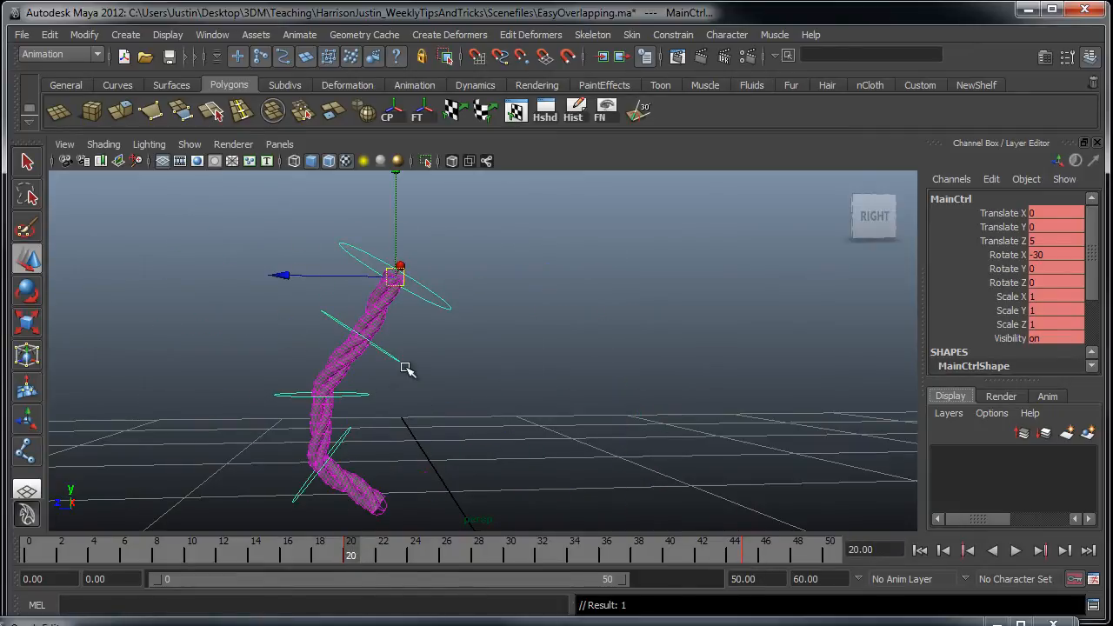
pyautogui.moveTo(365, 577)
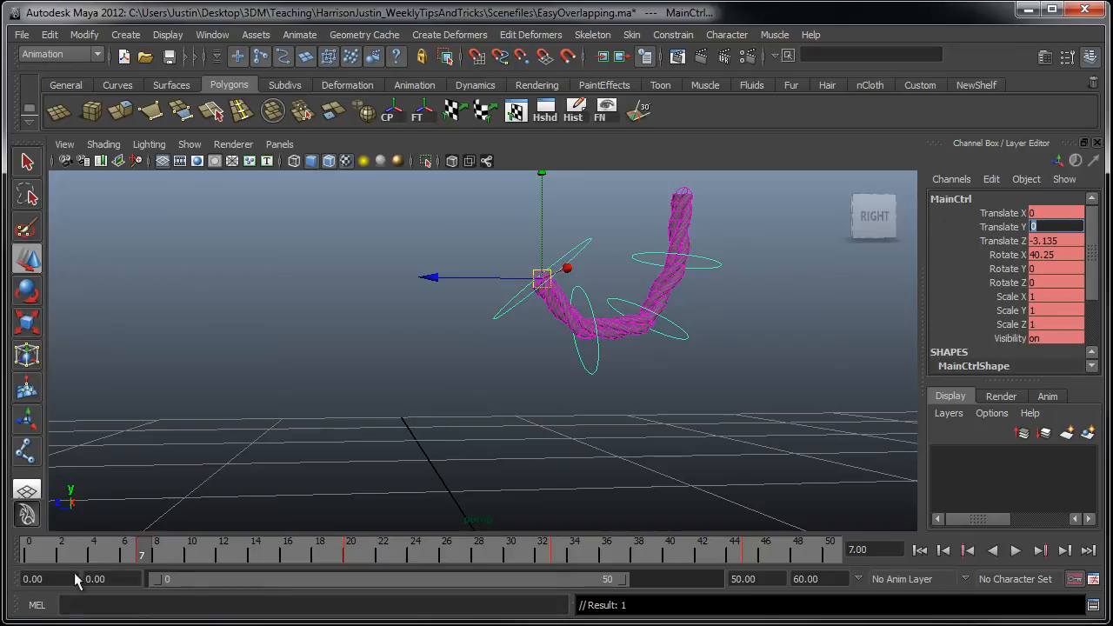
# - Return to the start frame after keying MainCtrl's Translate Y bobbing values
pyautogui.click(1015, 549)
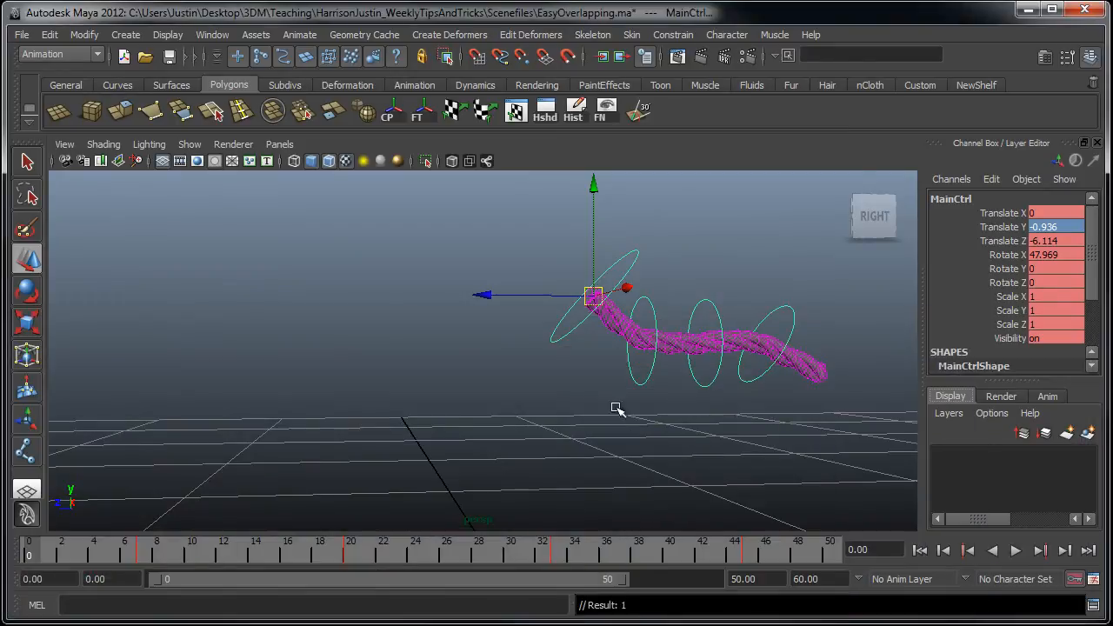
# - Play the finished loop showing MainCtrl swinging, drifting sideways and bobbing together
pyautogui.click(1016, 550)
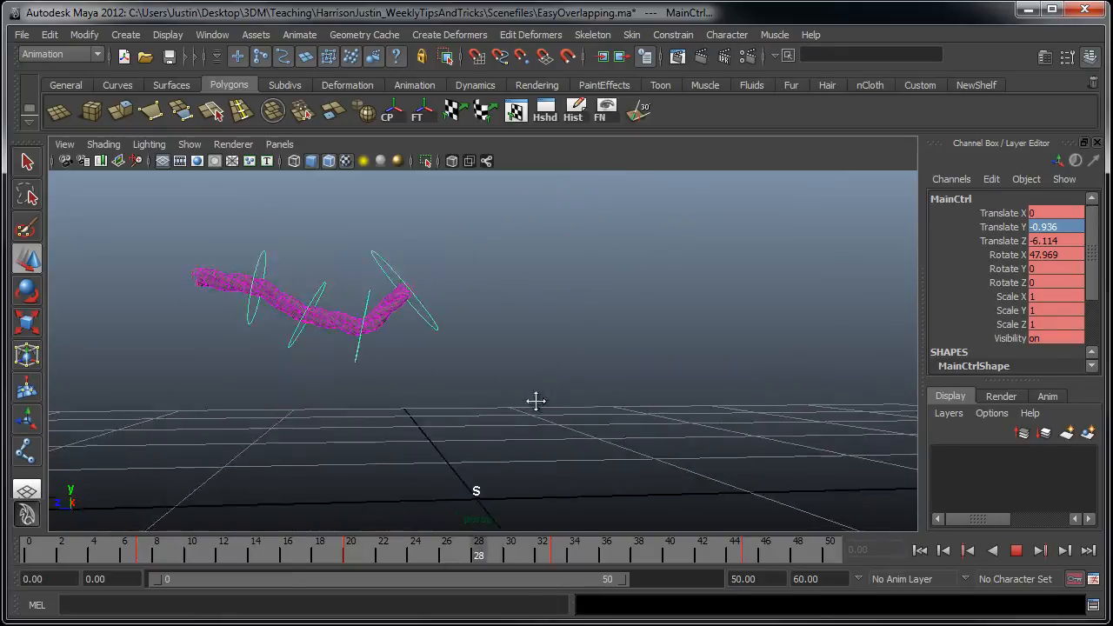
pyautogui.click(1040, 550)
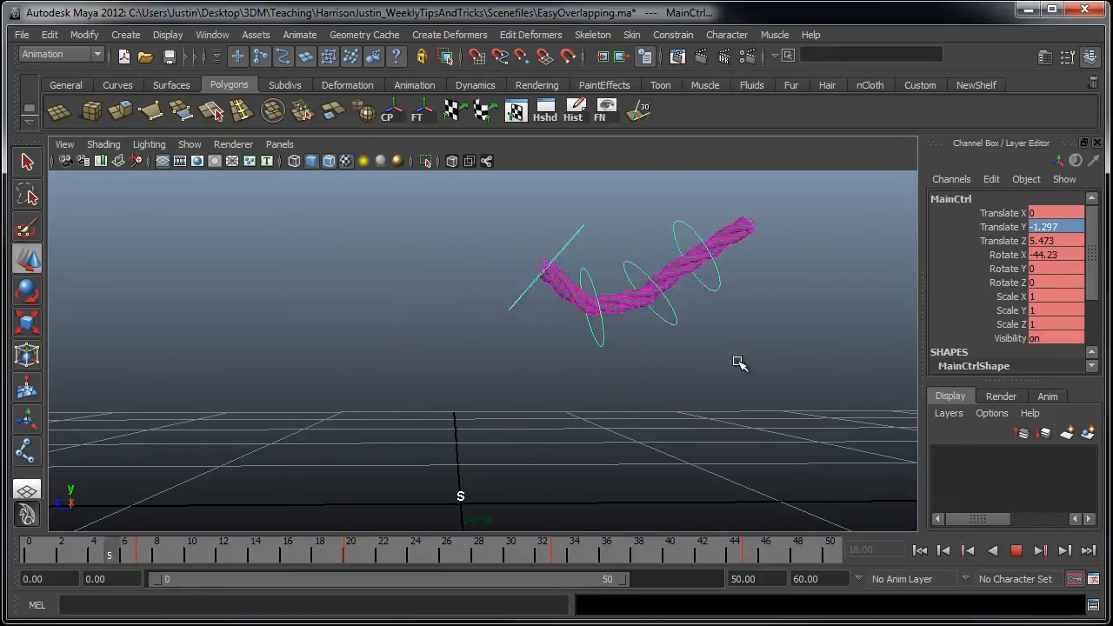
pyautogui.click(271, 548)
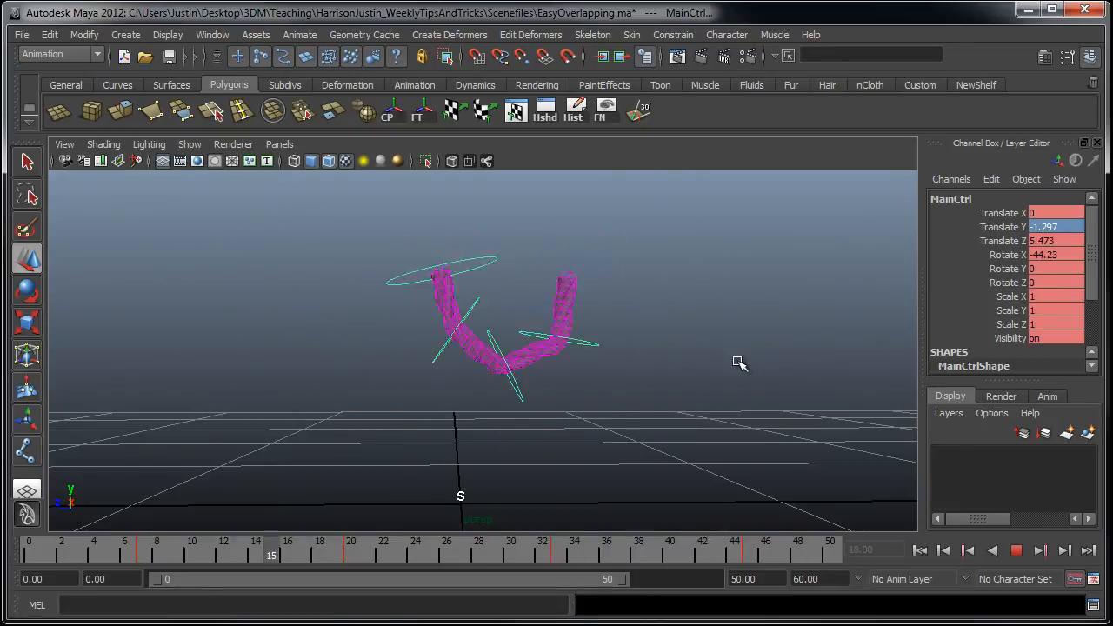